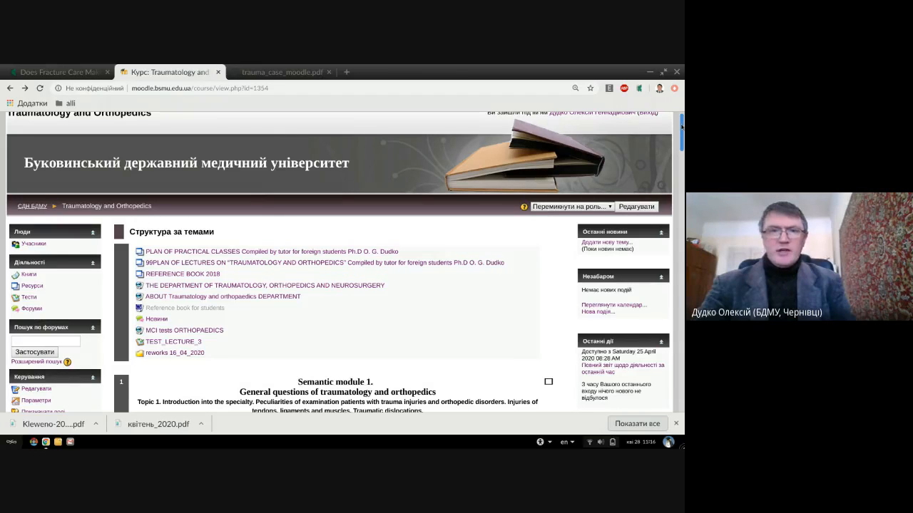
- Scroll the Traumatology and Orthopedics course page down to the Topic 7 case history folders
scroll(down, 3)
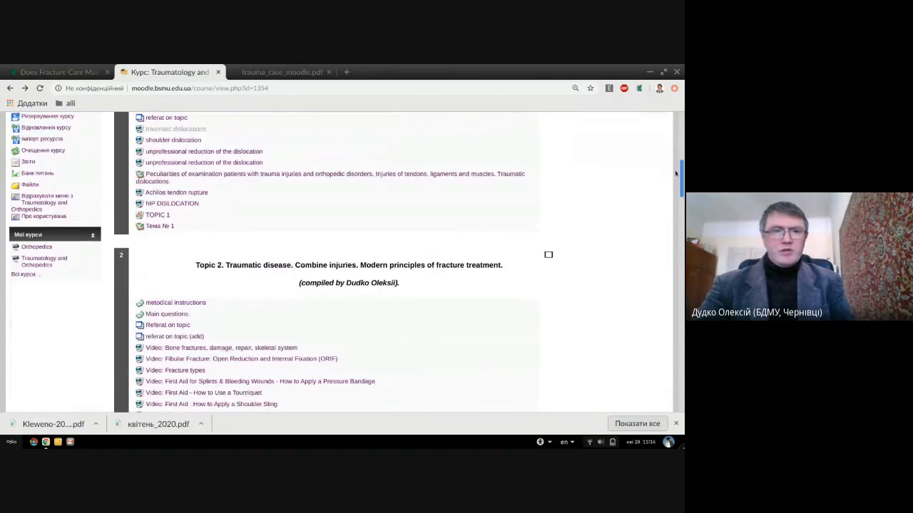
scroll(down, 3)
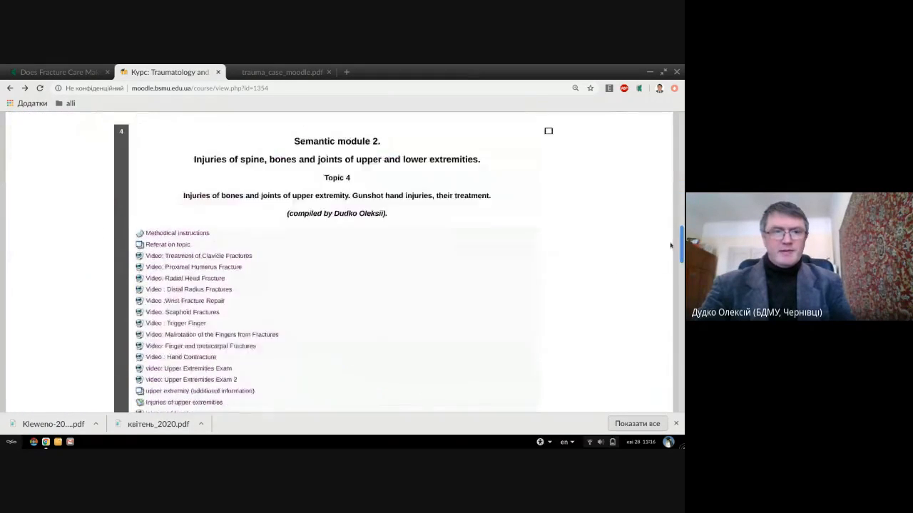
scroll(down, 3)
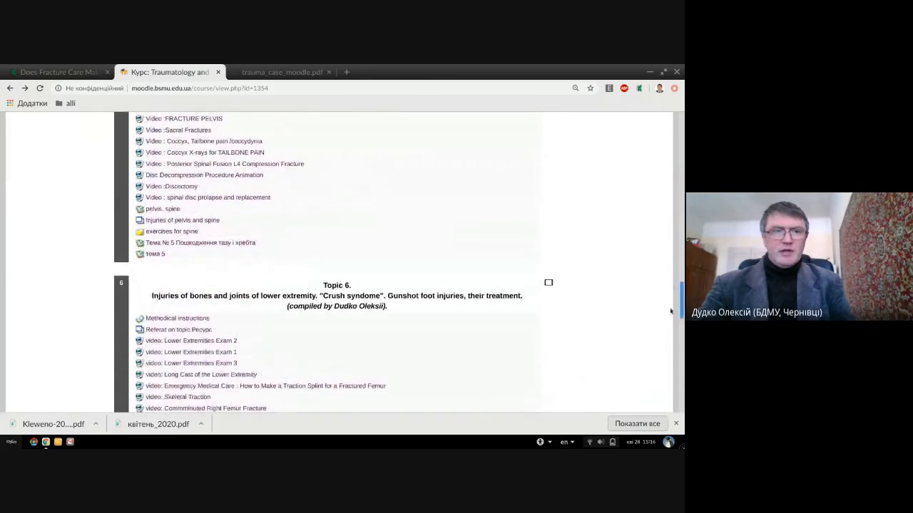
scroll(down, 3)
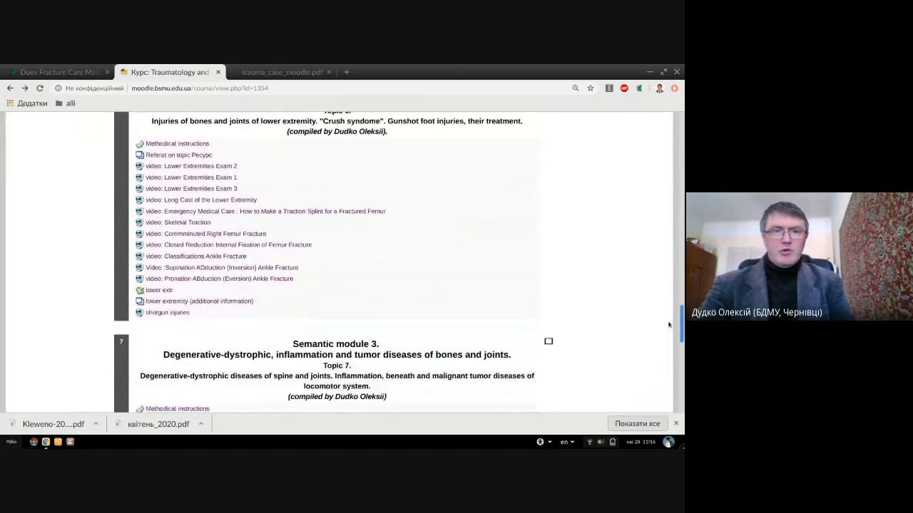
scroll(down, 3)
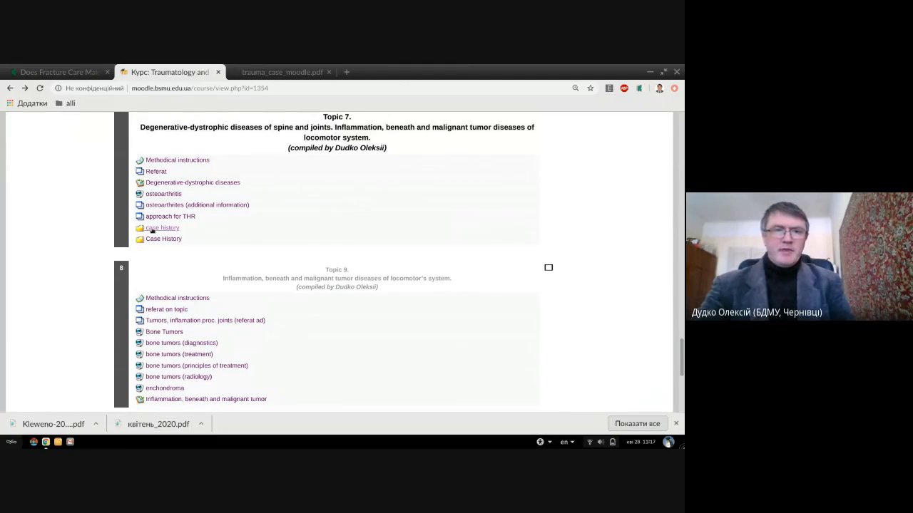
mouse_move(156, 229)
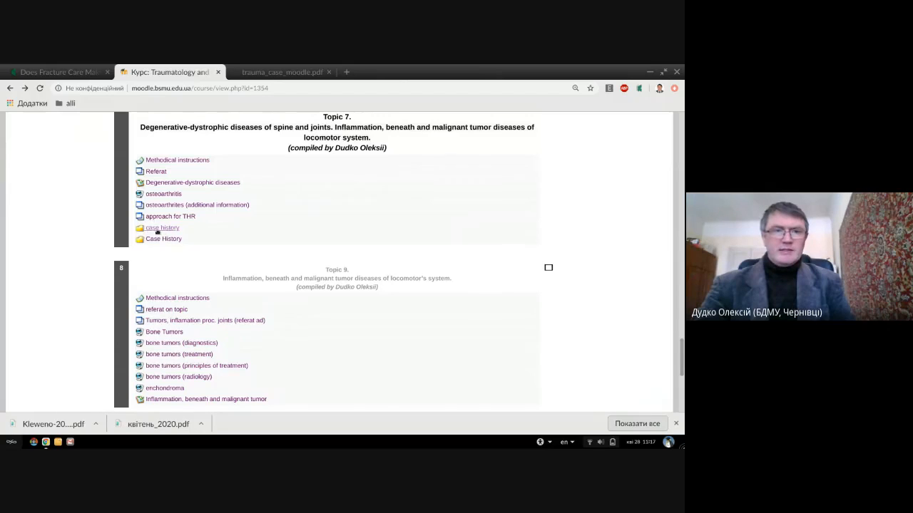
mouse_move(191, 233)
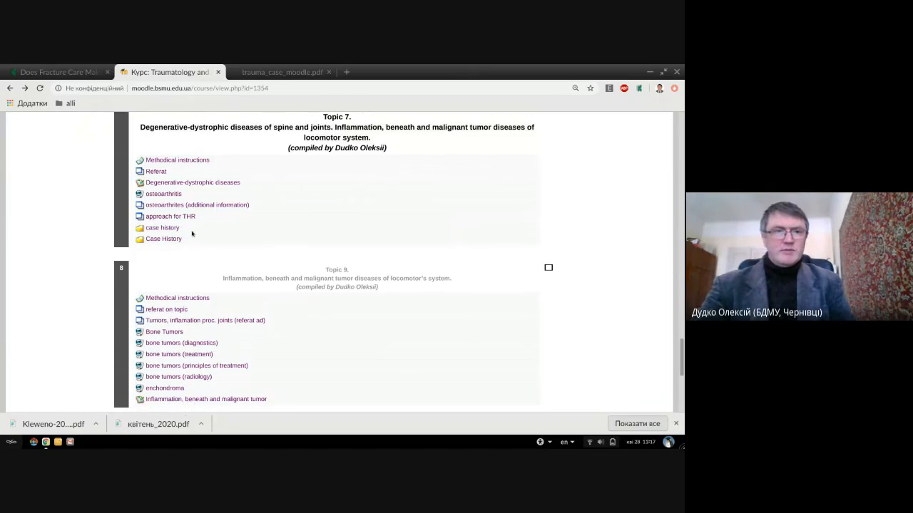
mouse_move(163, 239)
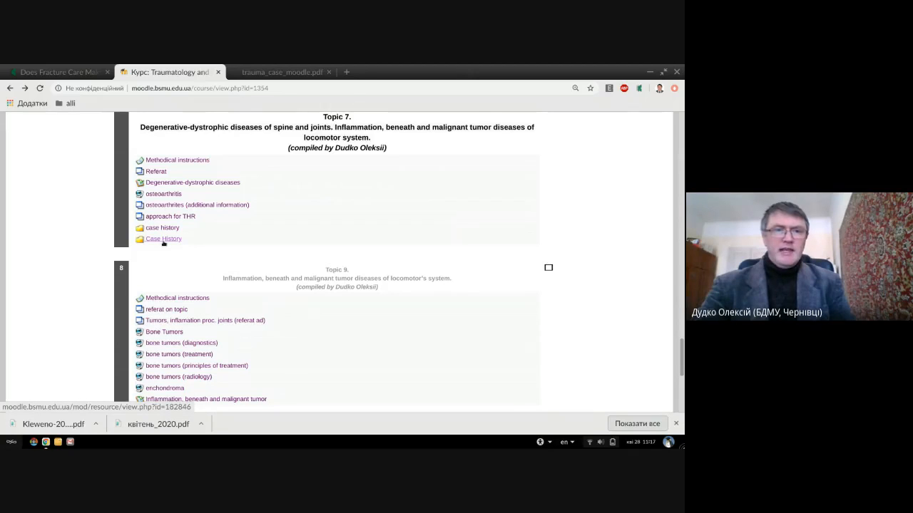
- Open the Topic 7 Case History resource and its trauma_case_moodle.pdf file
click(164, 239)
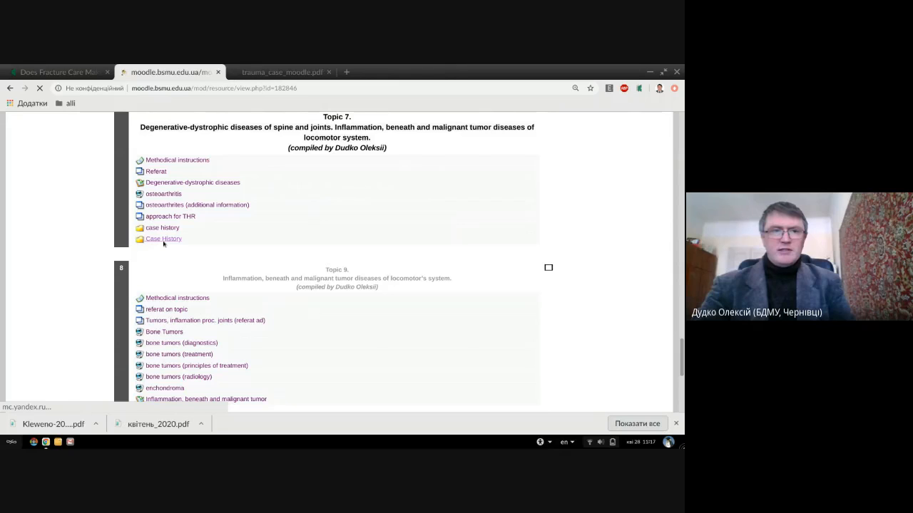
click(164, 239)
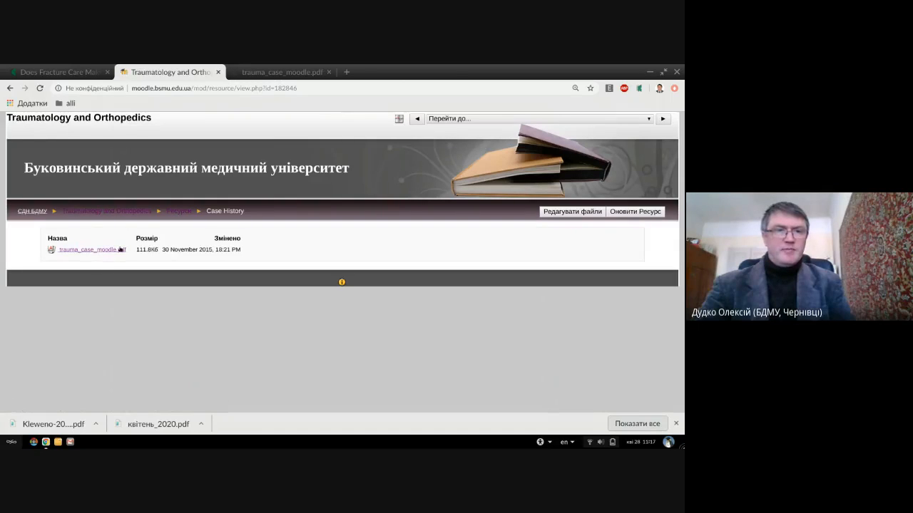
mouse_move(280, 64)
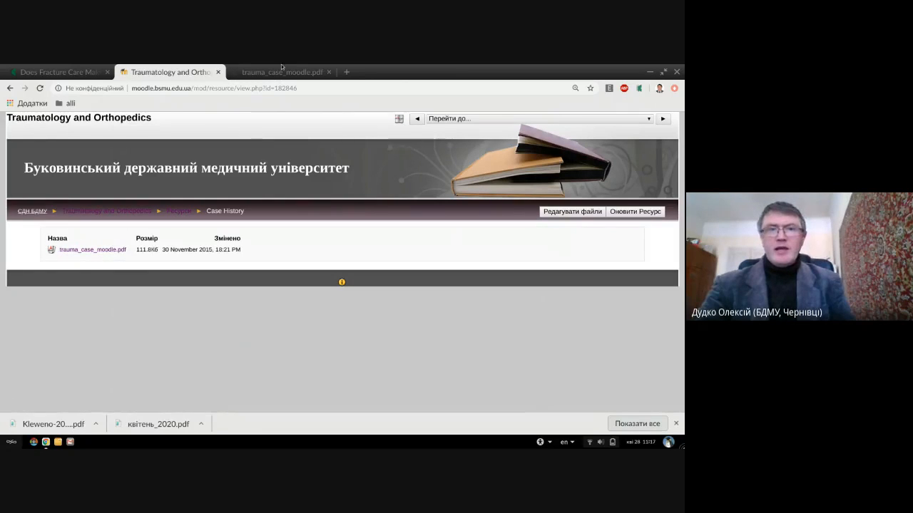
mouse_move(282, 72)
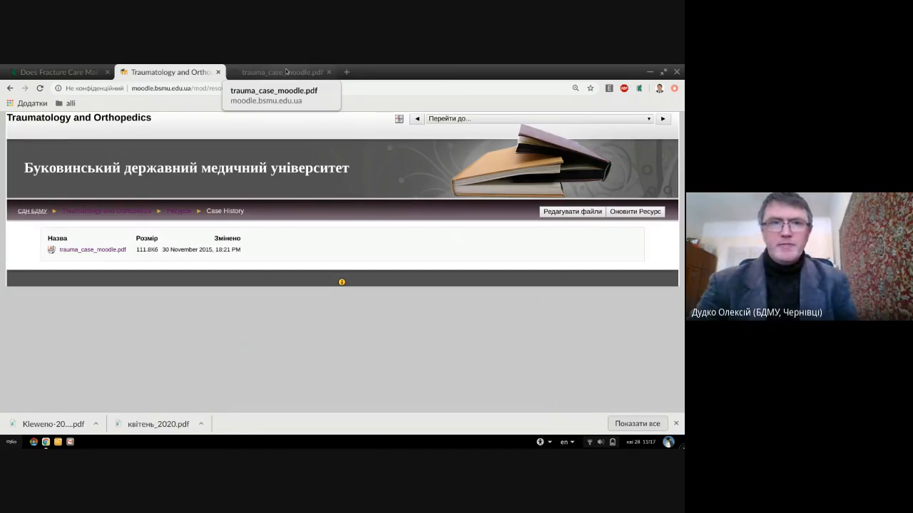
- View the trauma_case_moodle.pdf title page with its curator and student fields
click(282, 72)
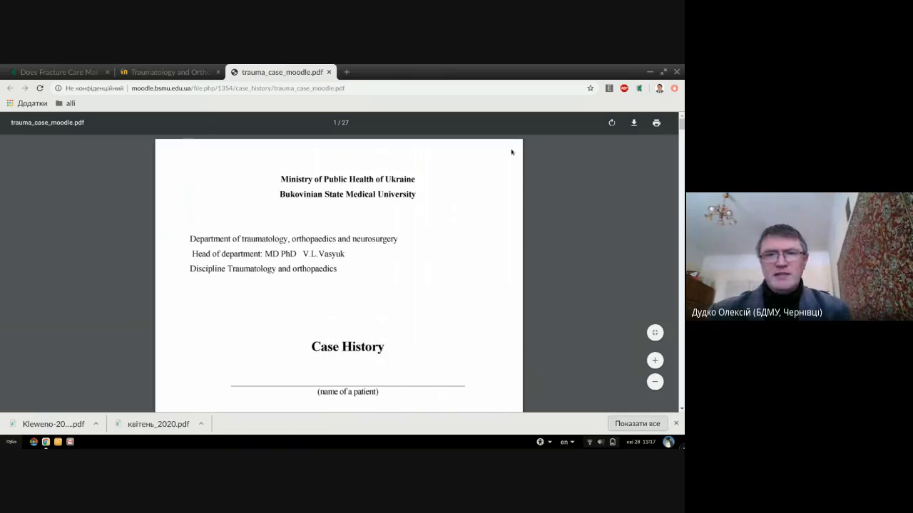
mouse_move(537, 202)
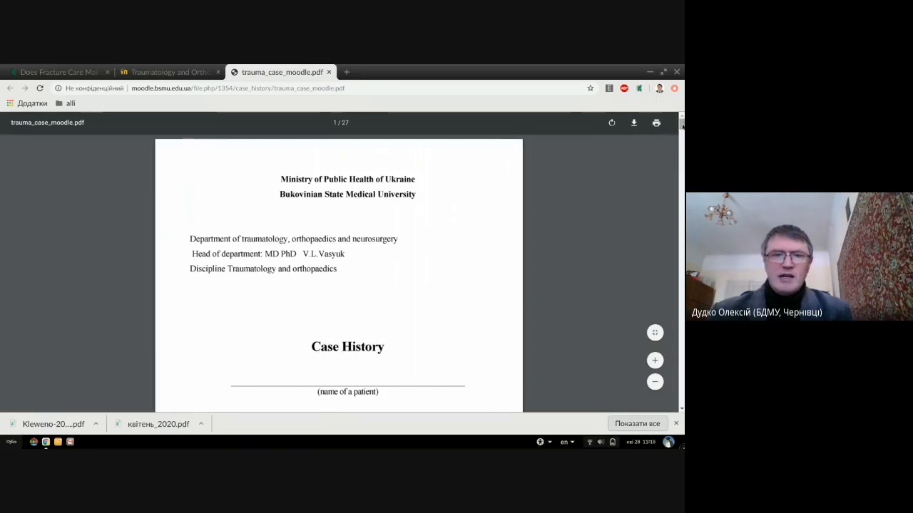
scroll(down, 3)
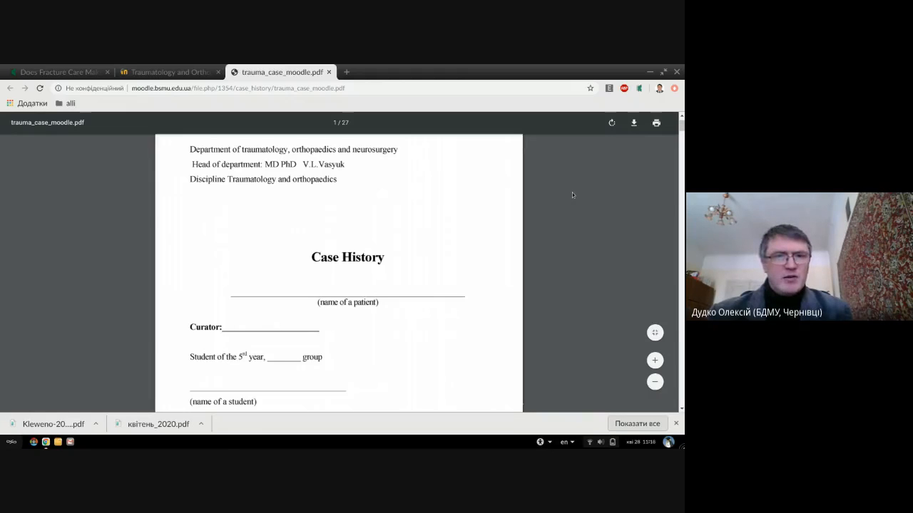
mouse_move(400, 272)
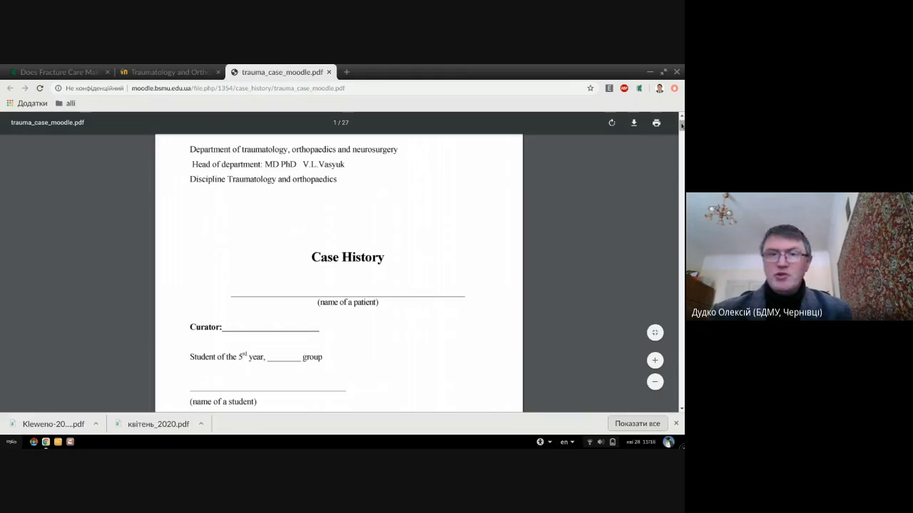
- Scroll to page 2's Passport Part items 8–10 on diagnoses
scroll(down, 3)
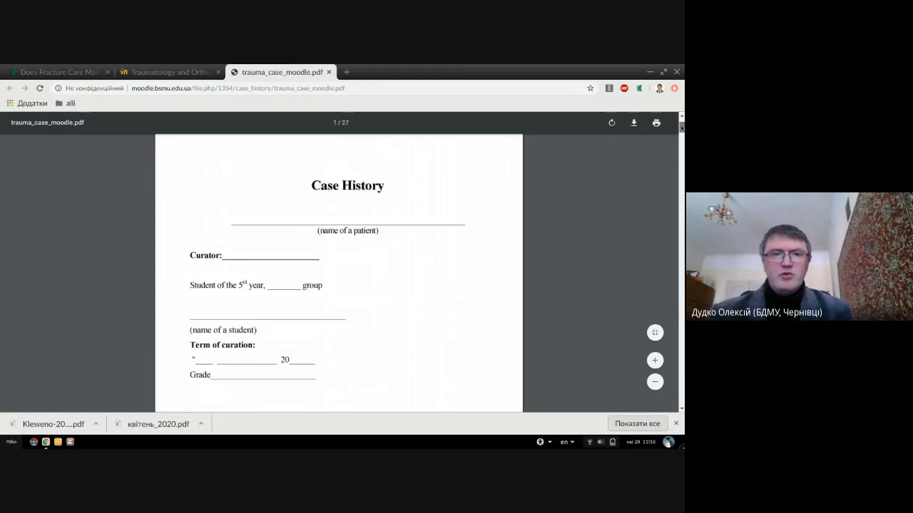
scroll(down, 3)
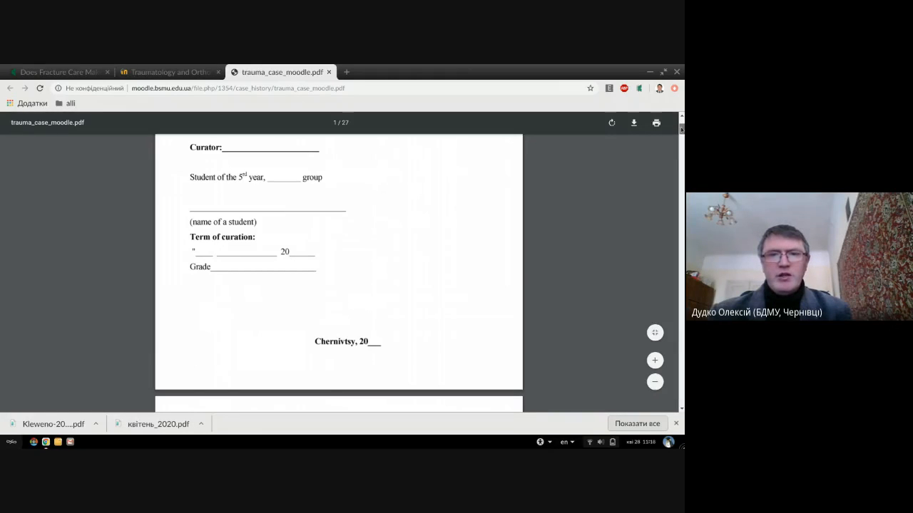
scroll(down, 3)
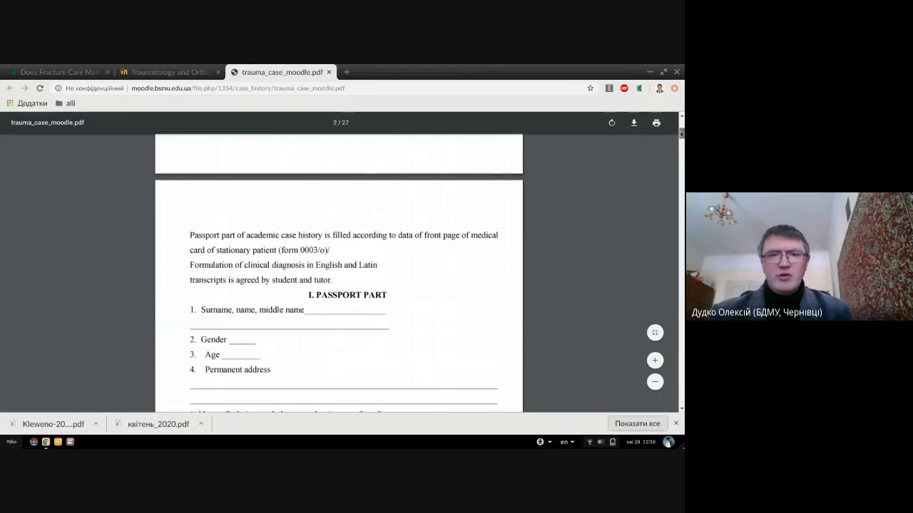
scroll(down, 3)
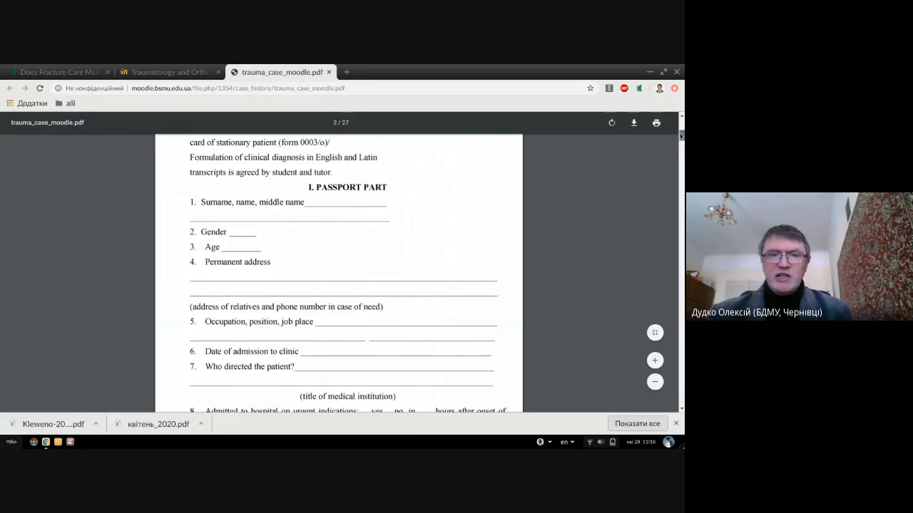
scroll(down, 3)
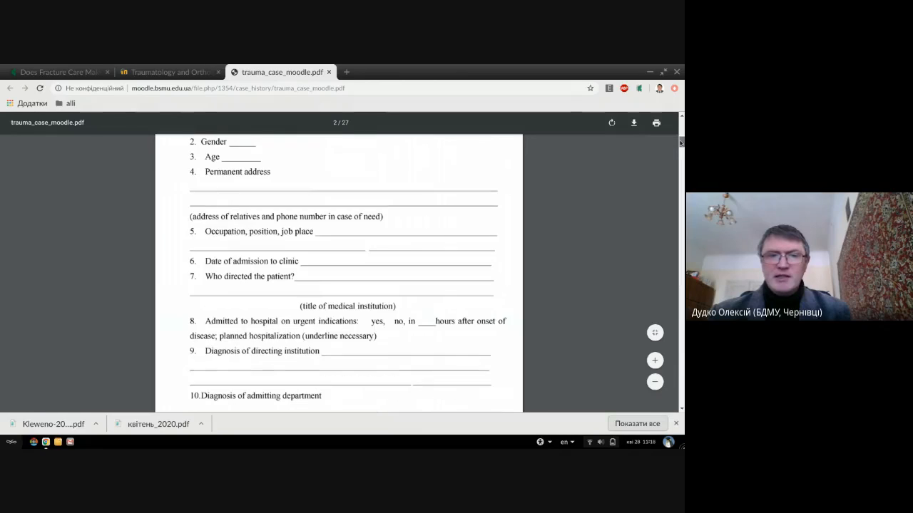
scroll(down, 3)
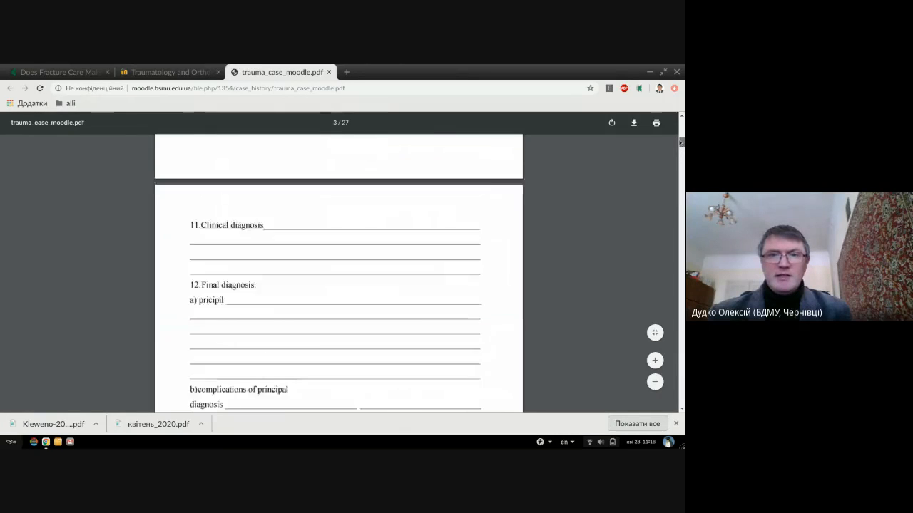
scroll(up, 3)
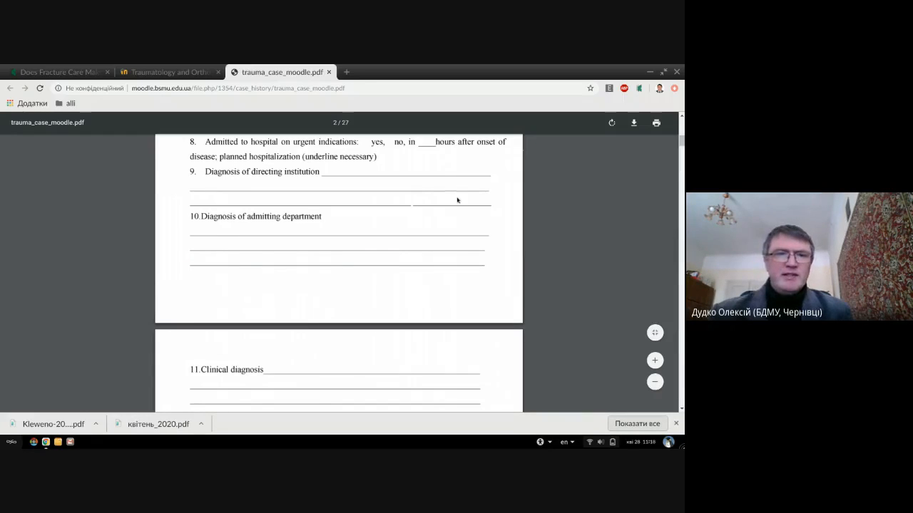
mouse_move(561, 223)
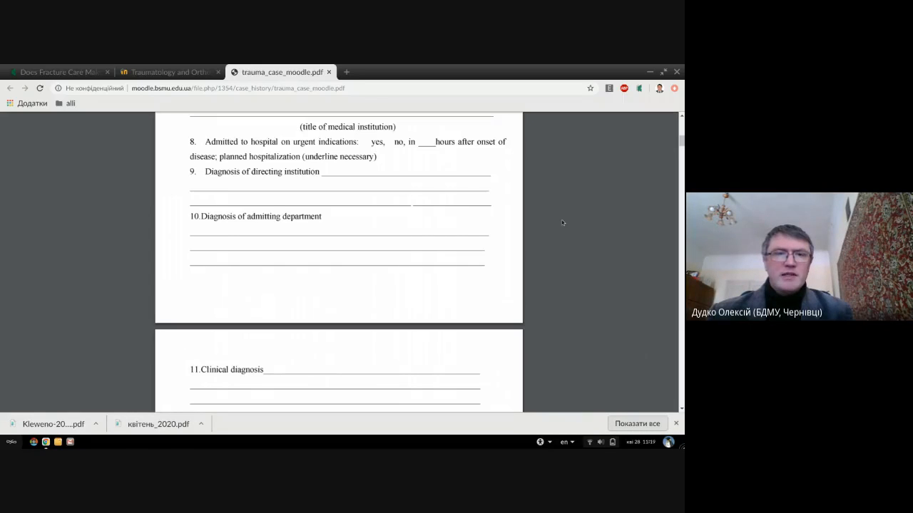
- Scroll past the diagnosis and surgery tables to section II, patient's complaints
scroll(down, 3)
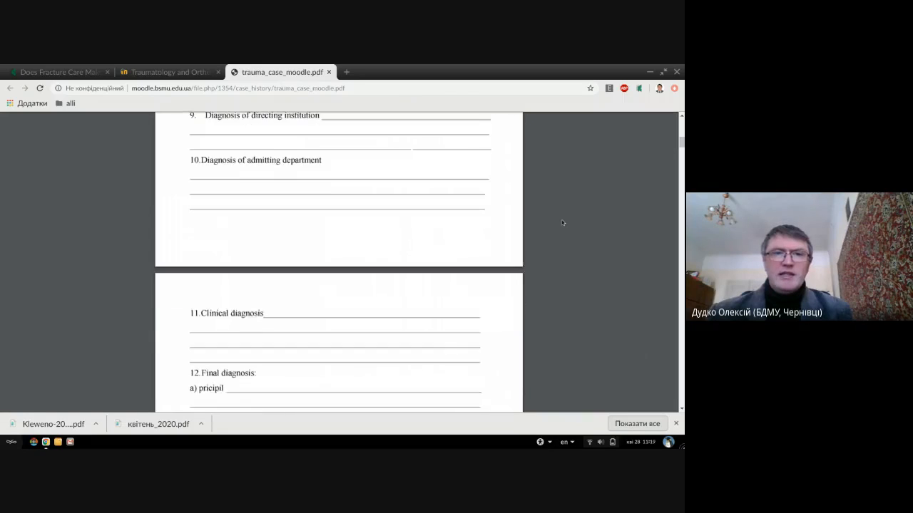
scroll(down, 3)
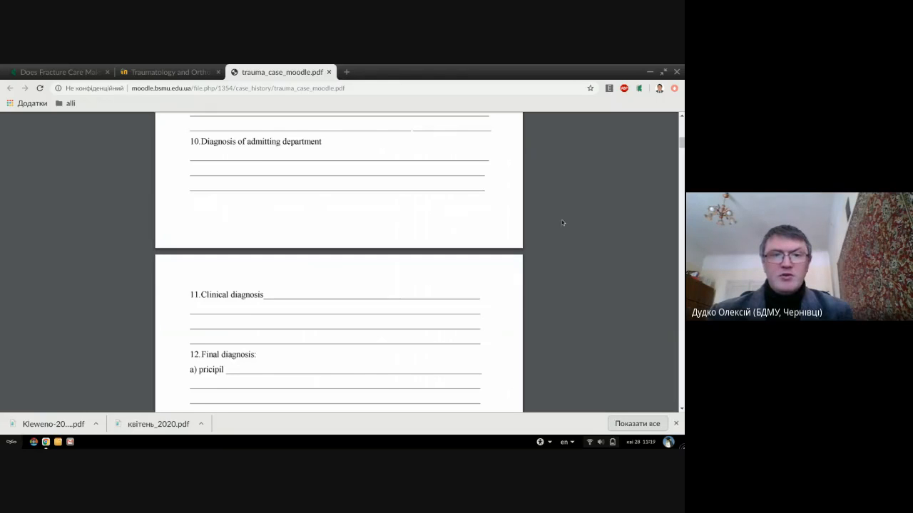
scroll(down, 3)
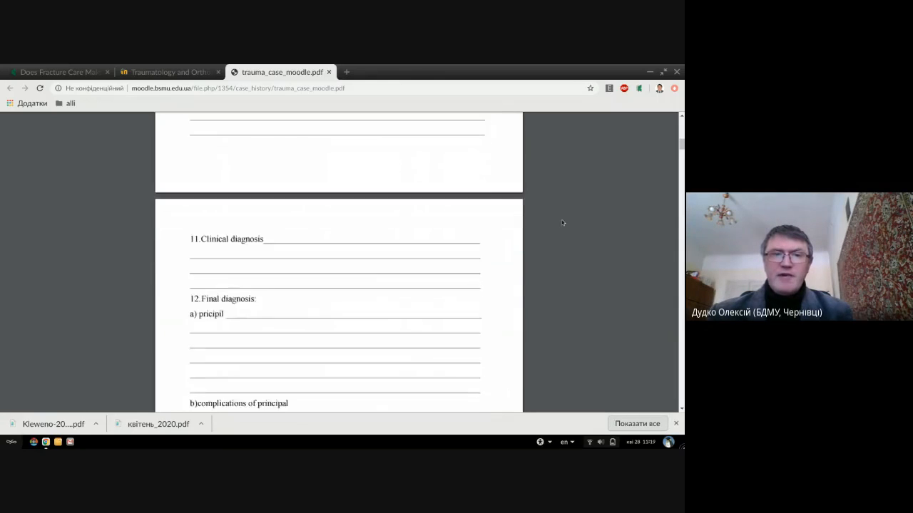
scroll(down, 3)
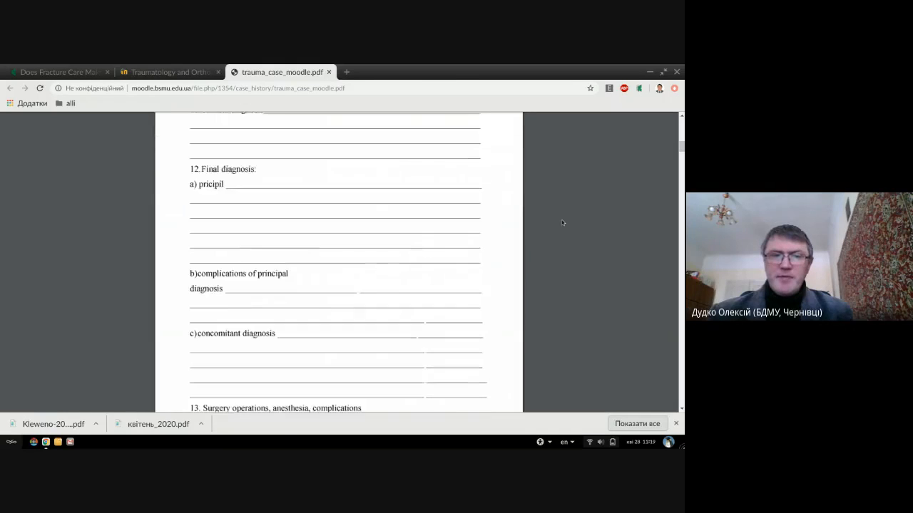
scroll(down, 3)
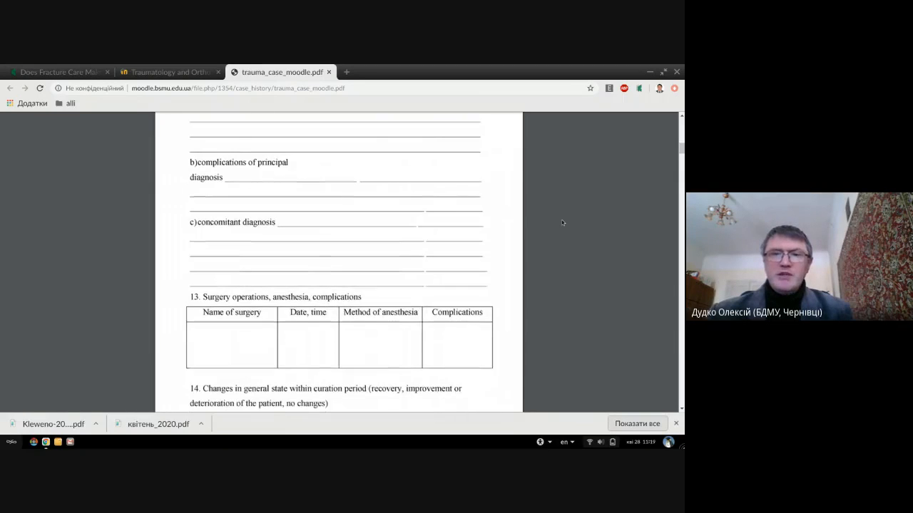
scroll(down, 3)
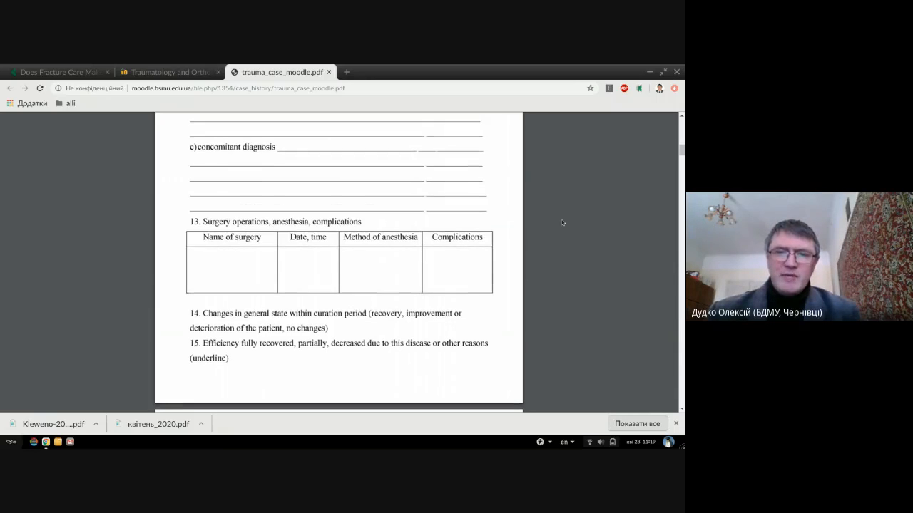
scroll(down, 3)
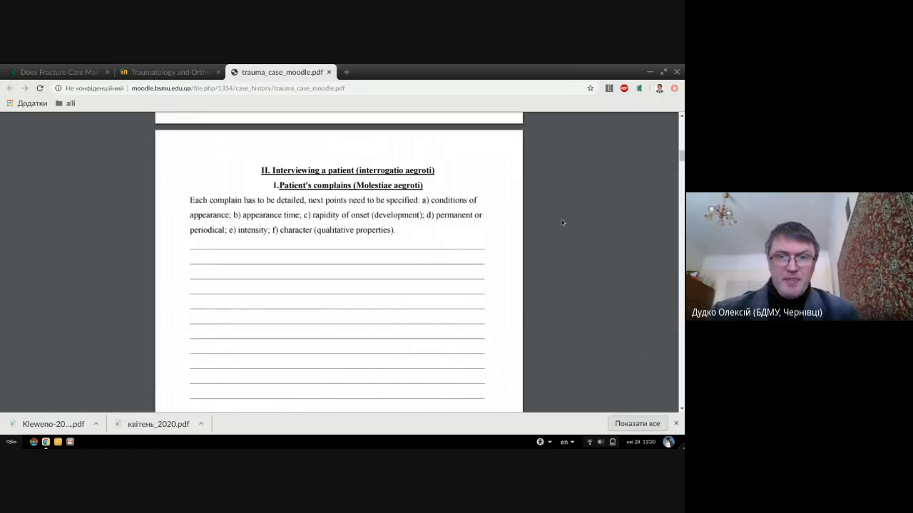
- Scroll to item 2, History of present illness (Anamnesis morbi), and its questions
scroll(down, 3)
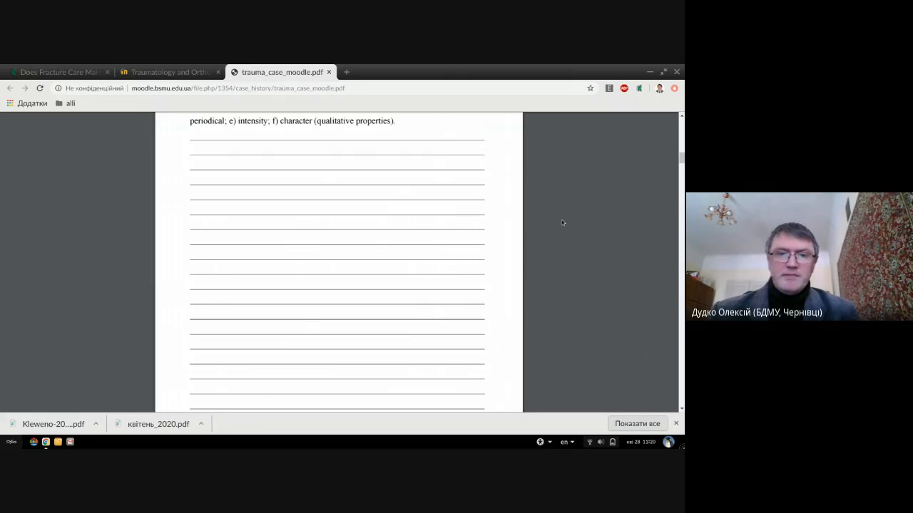
scroll(down, 3)
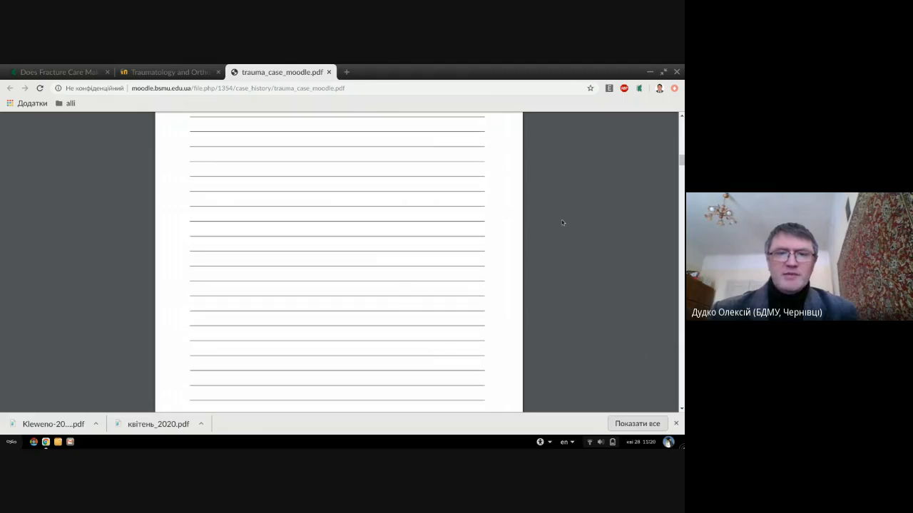
scroll(down, 3)
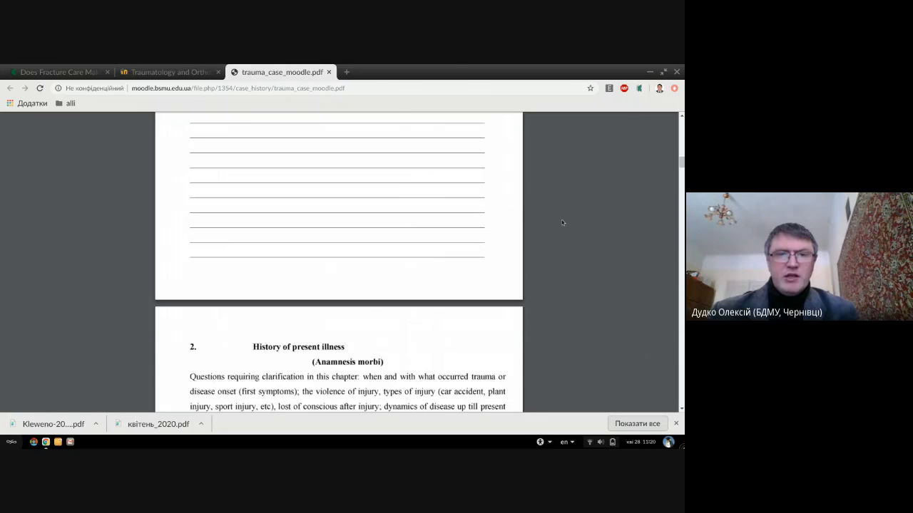
- Scroll through Life history and allergic anamnesis to section III, Objective examination
scroll(down, 3)
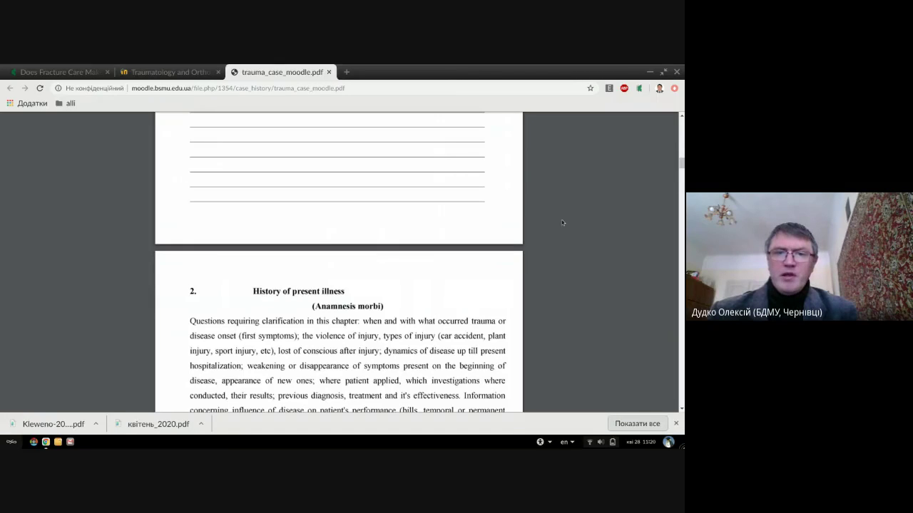
scroll(down, 3)
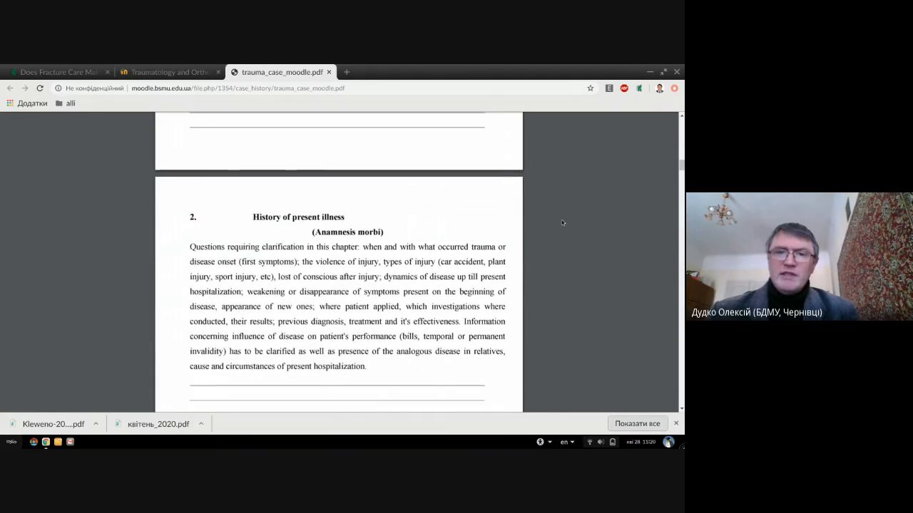
scroll(down, 3)
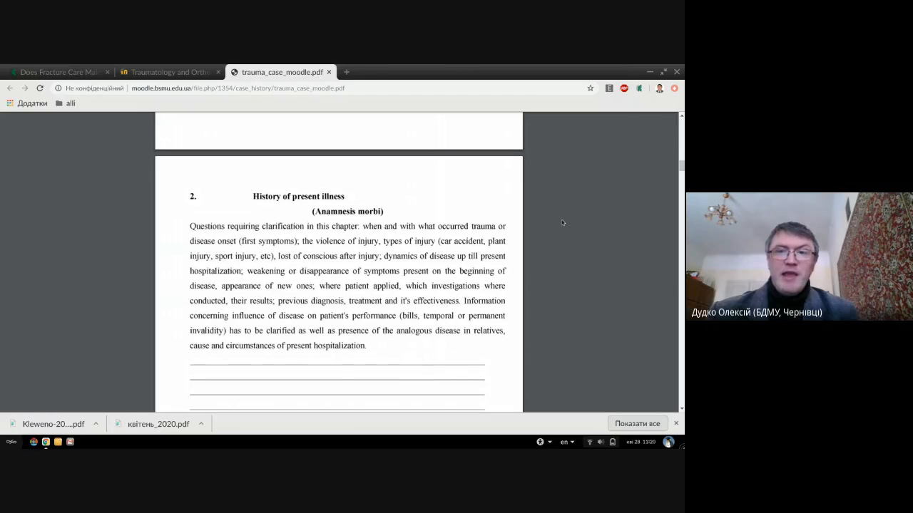
scroll(down, 3)
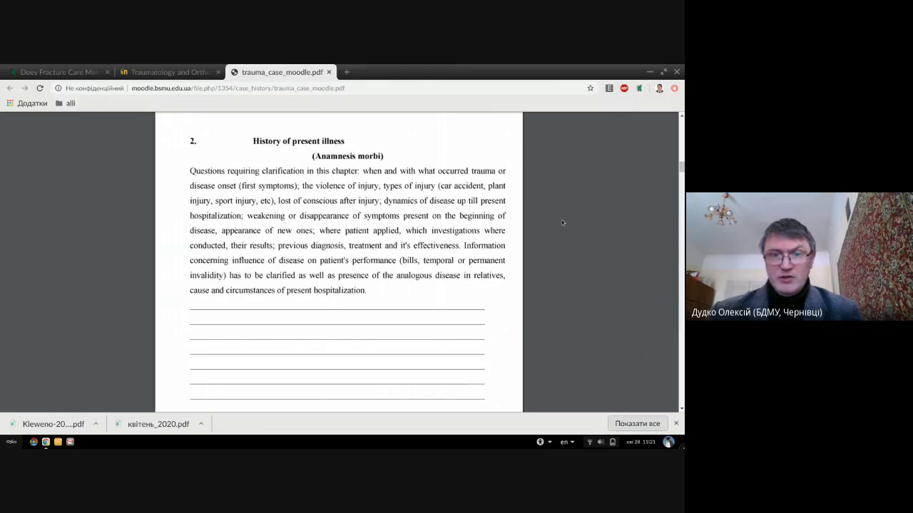
scroll(down, 3)
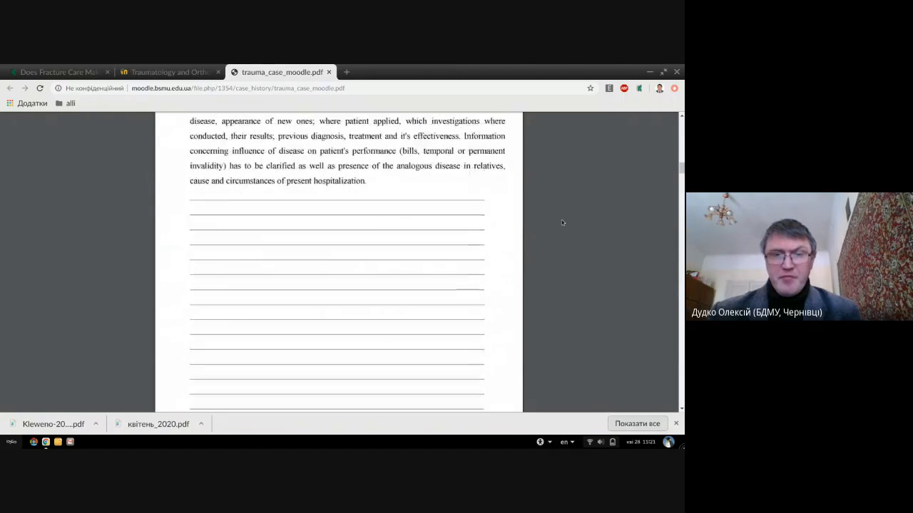
scroll(down, 3)
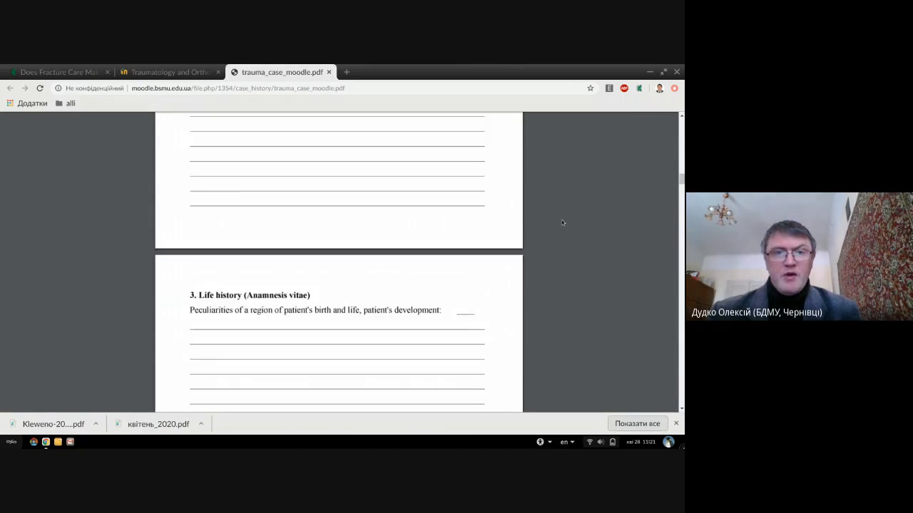
scroll(down, 3)
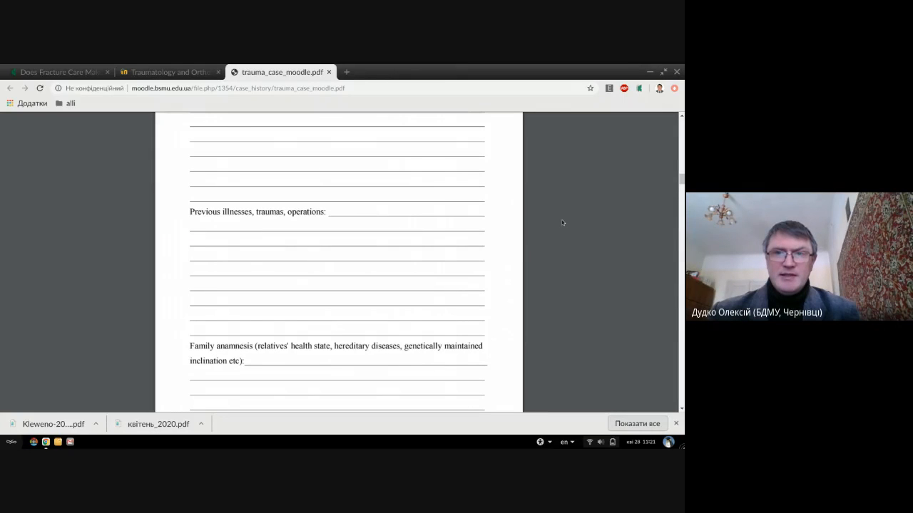
scroll(down, 3)
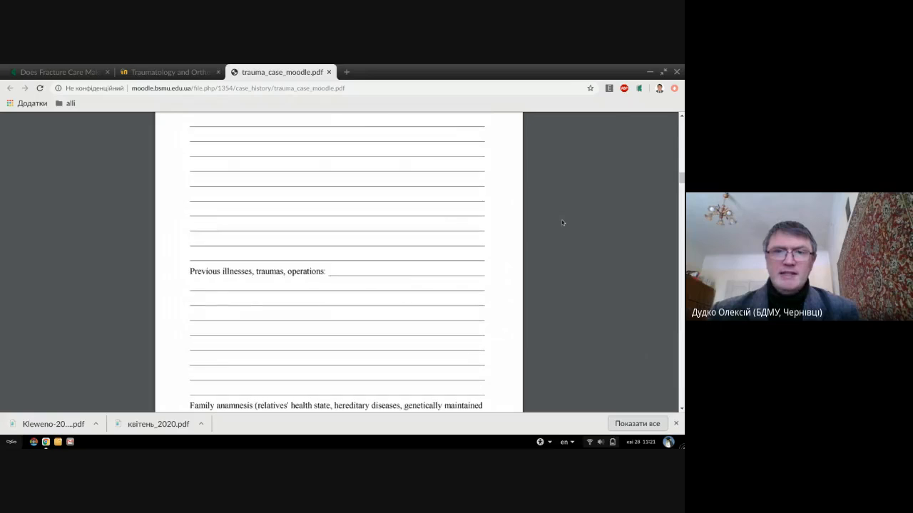
scroll(up, 3)
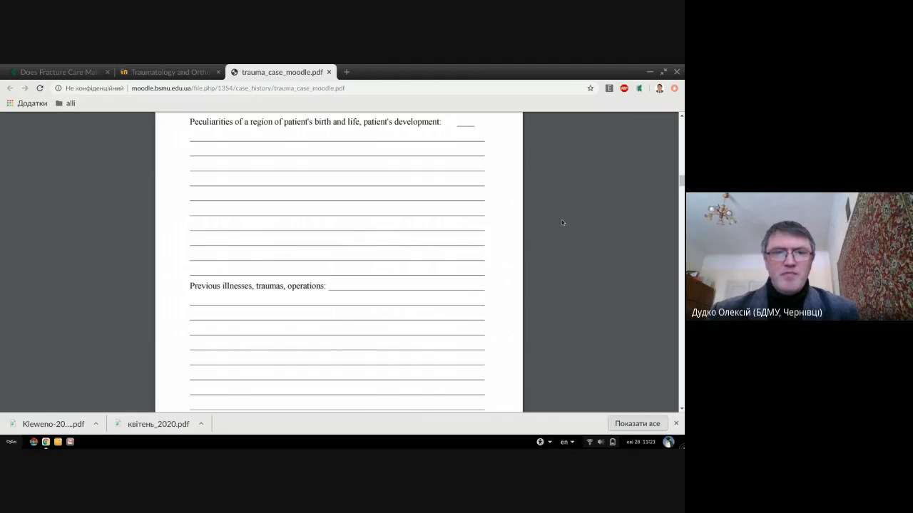
scroll(down, 3)
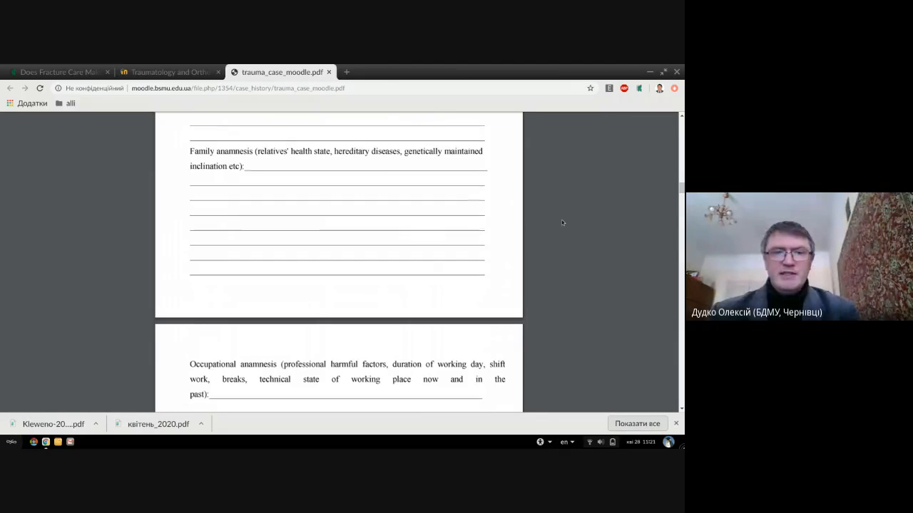
scroll(down, 3)
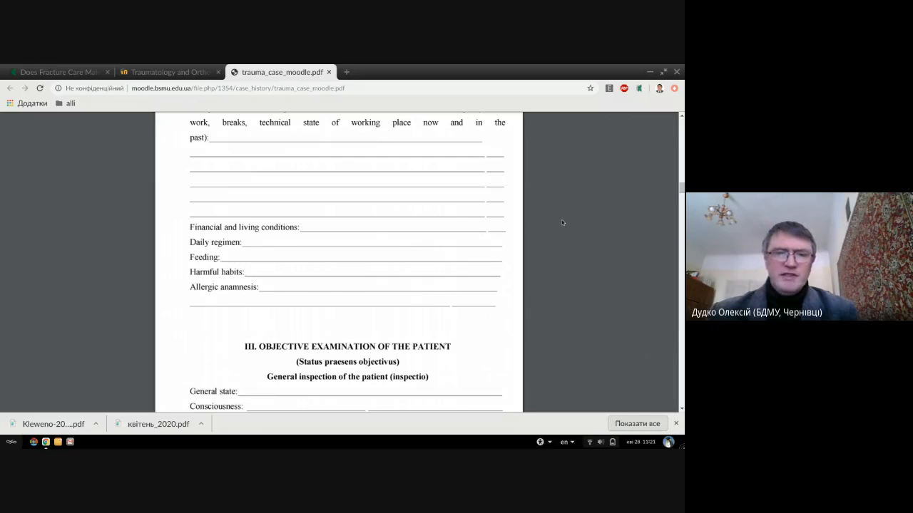
- Scroll past Cardiovascular and Excretory systems to the palpation muscle strength and pulse fields
scroll(down, 3)
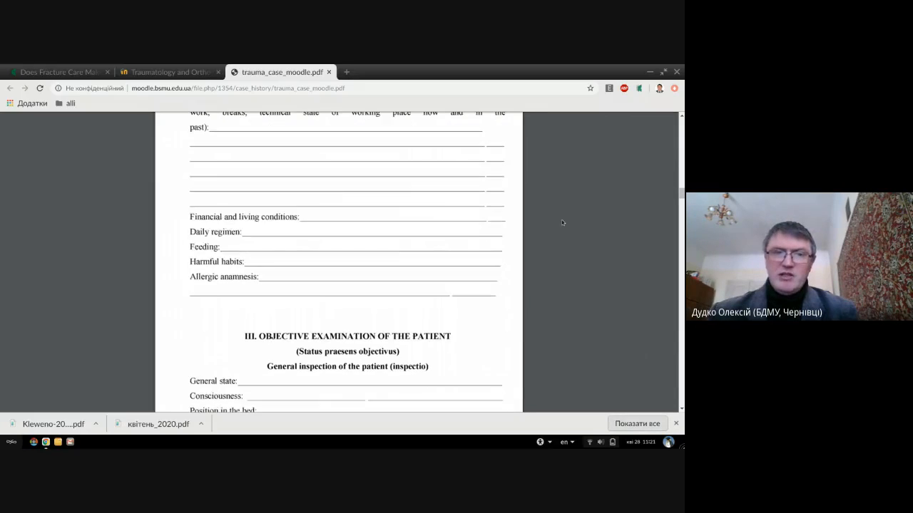
scroll(down, 3)
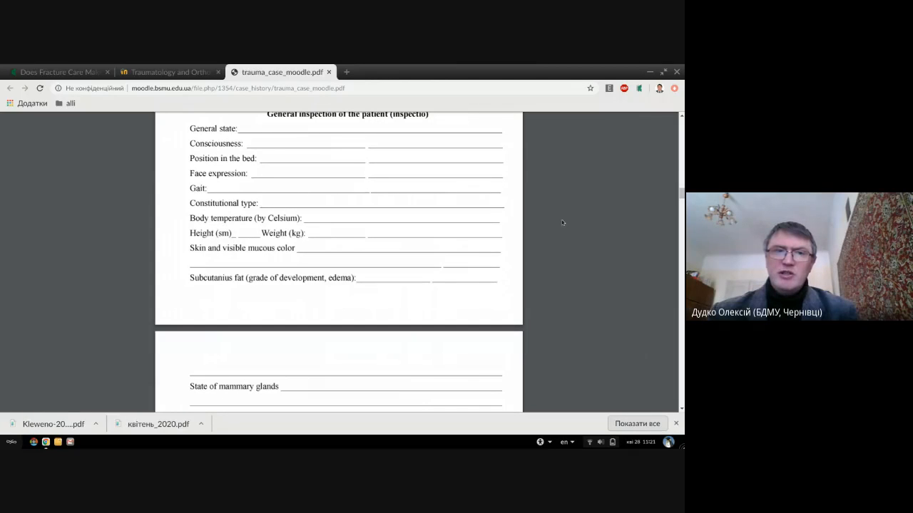
scroll(down, 3)
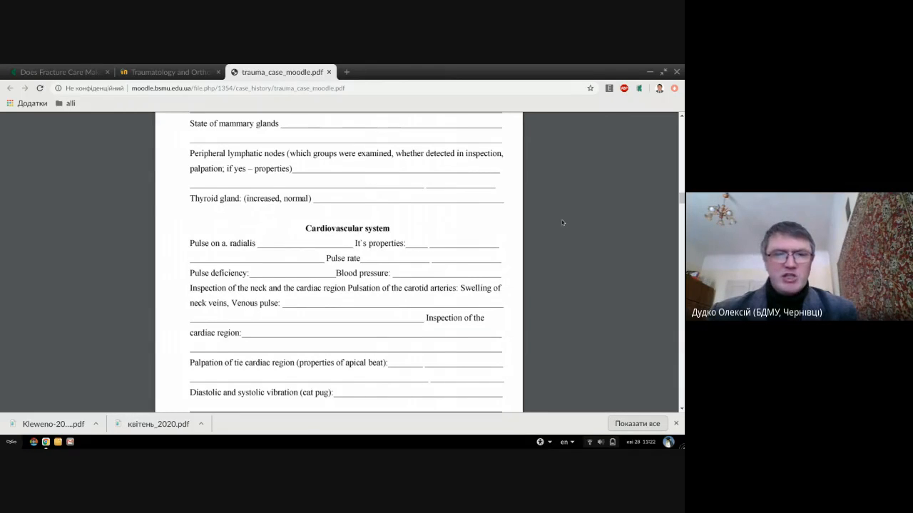
scroll(down, 3)
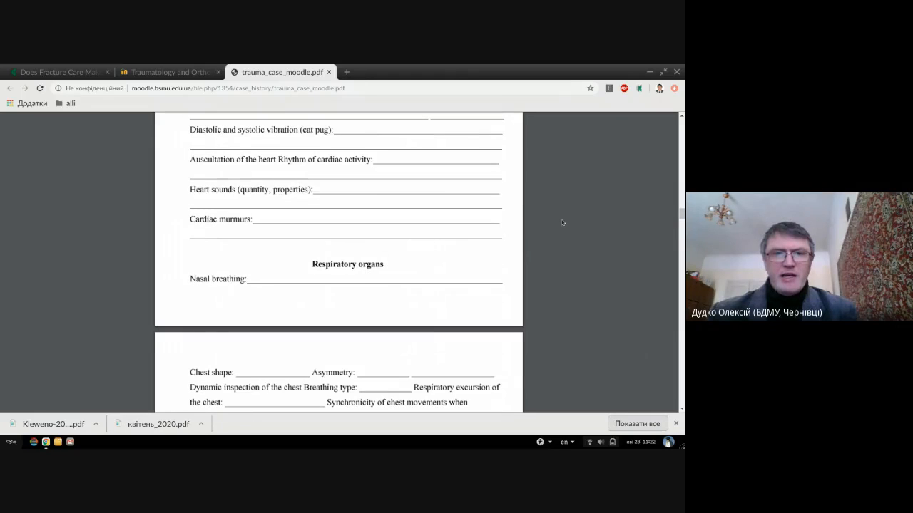
scroll(down, 3)
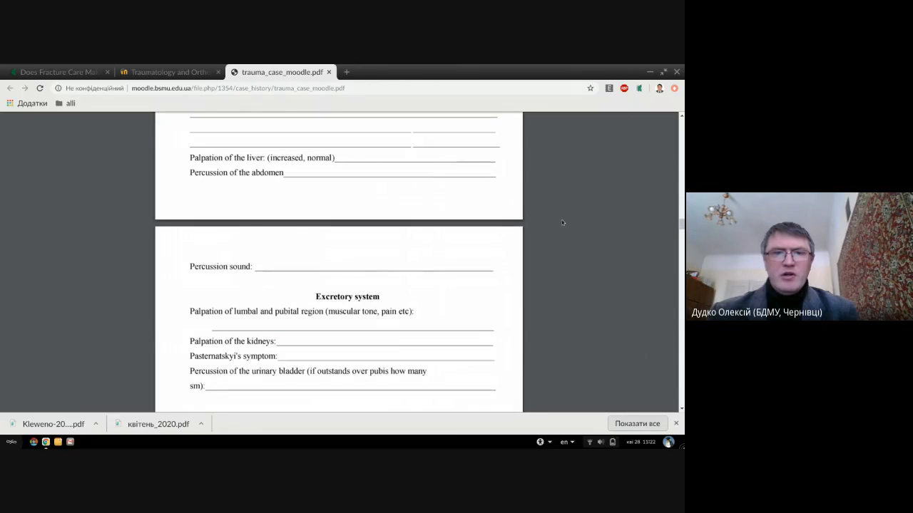
scroll(up, 3)
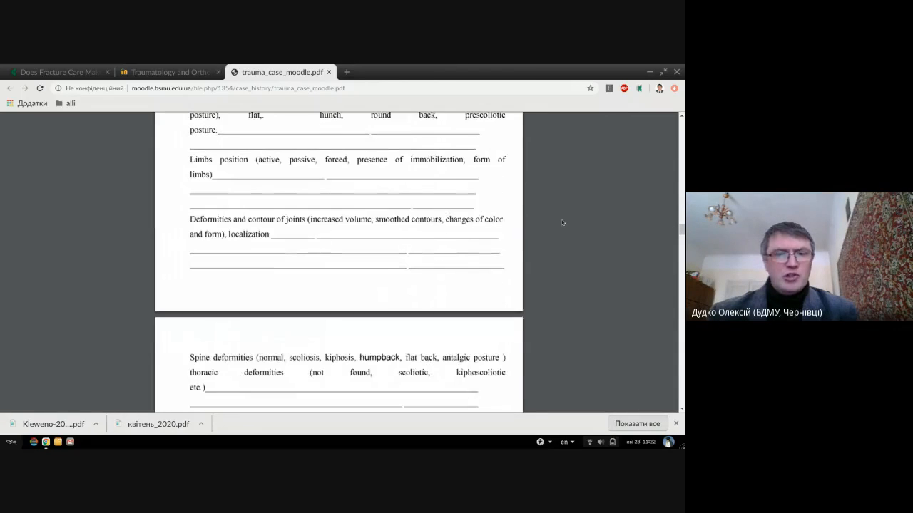
scroll(down, 3)
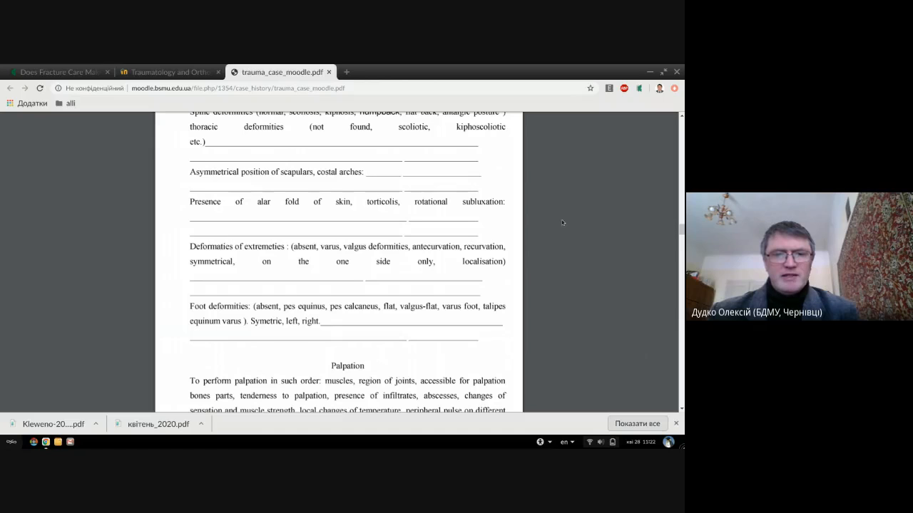
scroll(down, 3)
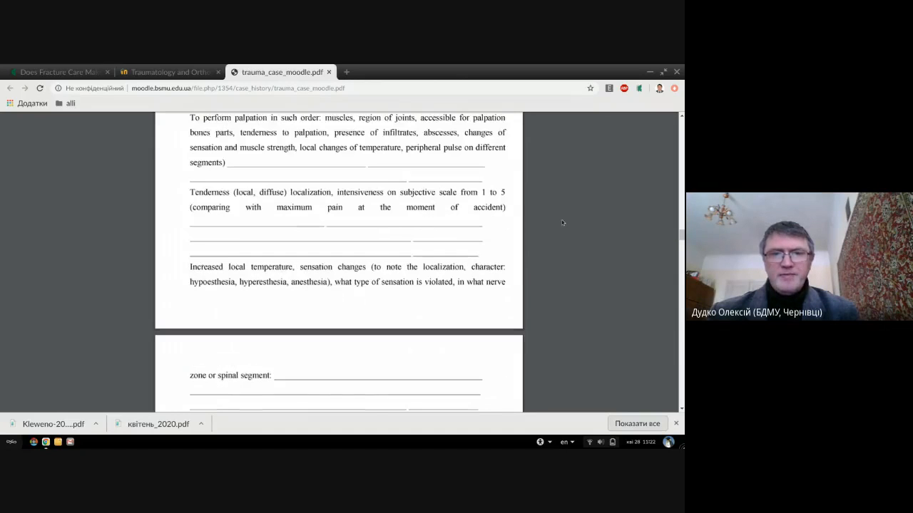
scroll(down, 3)
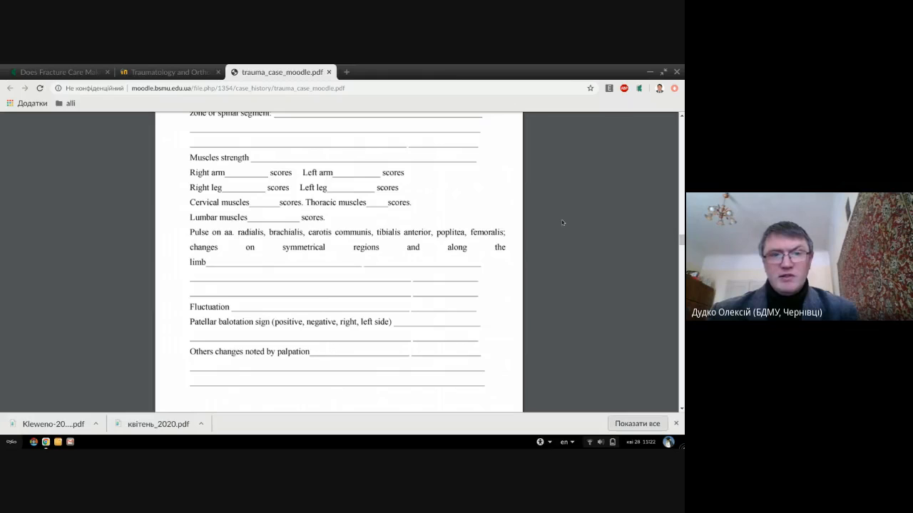
scroll(down, 3)
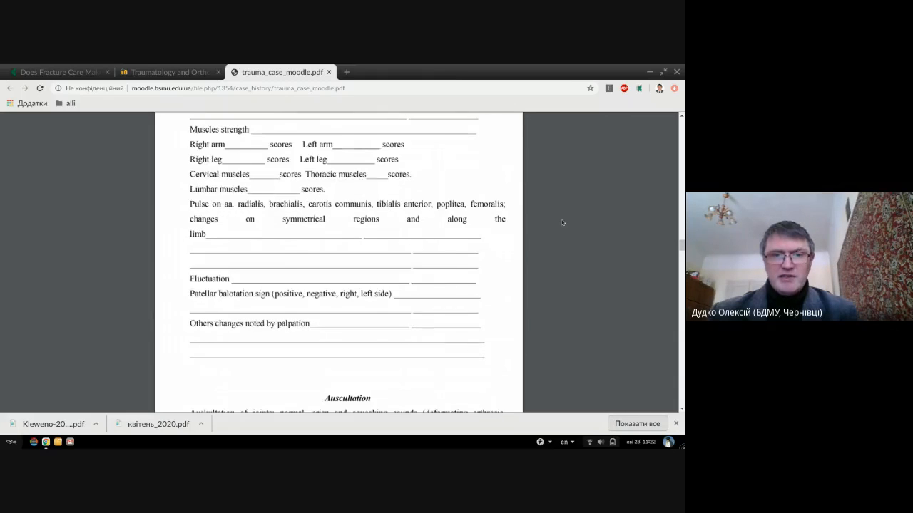
scroll(down, 3)
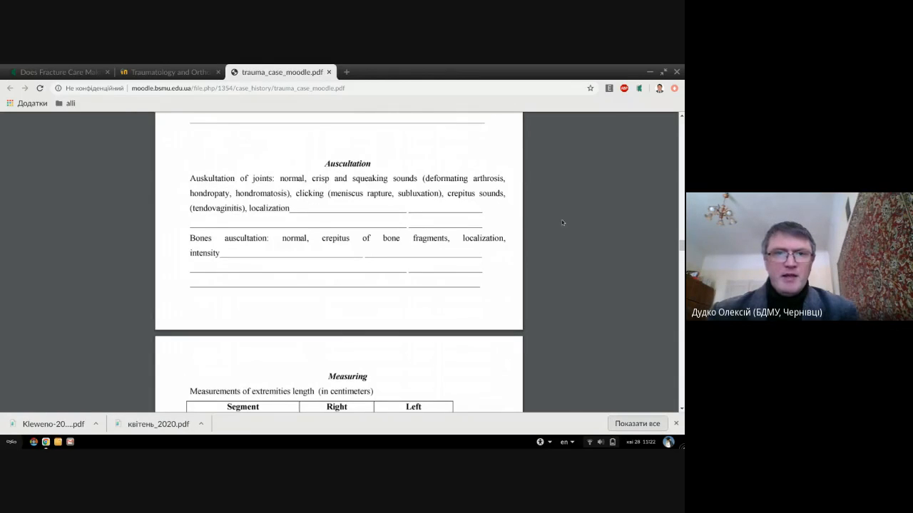
scroll(down, 3)
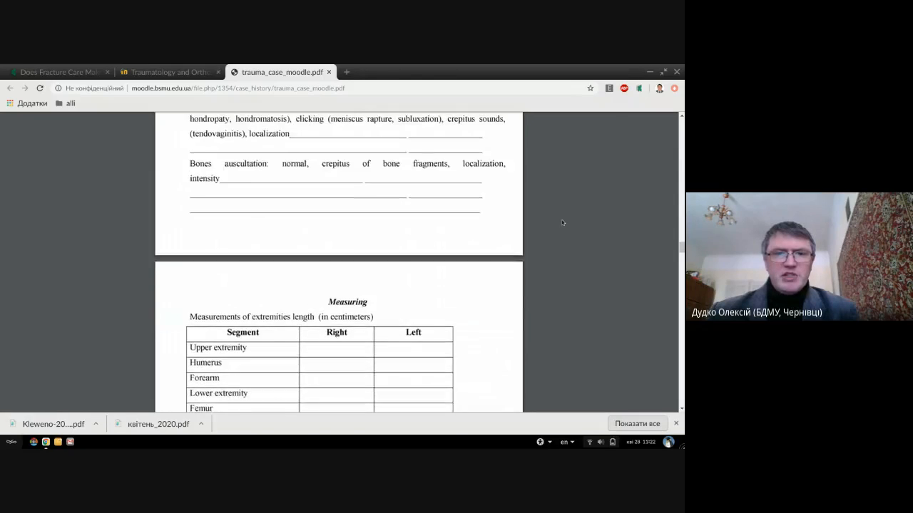
scroll(down, 3)
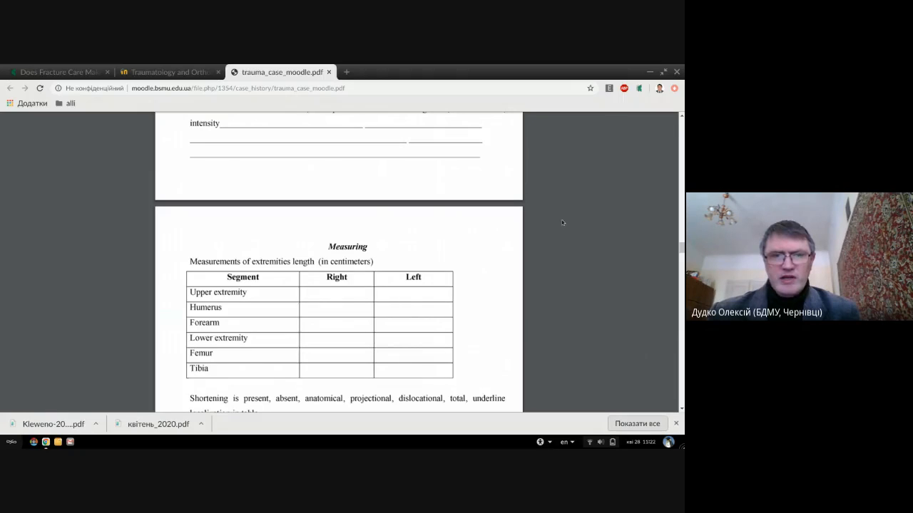
scroll(down, 3)
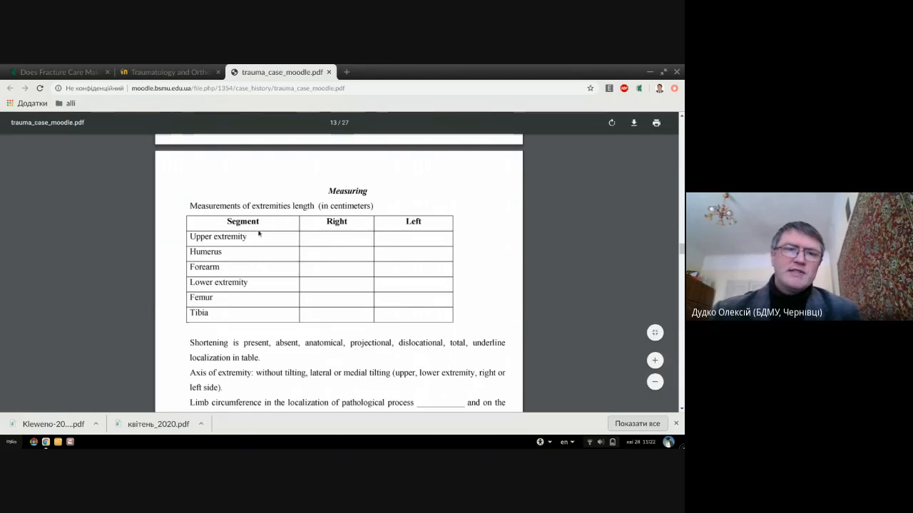
mouse_move(215, 236)
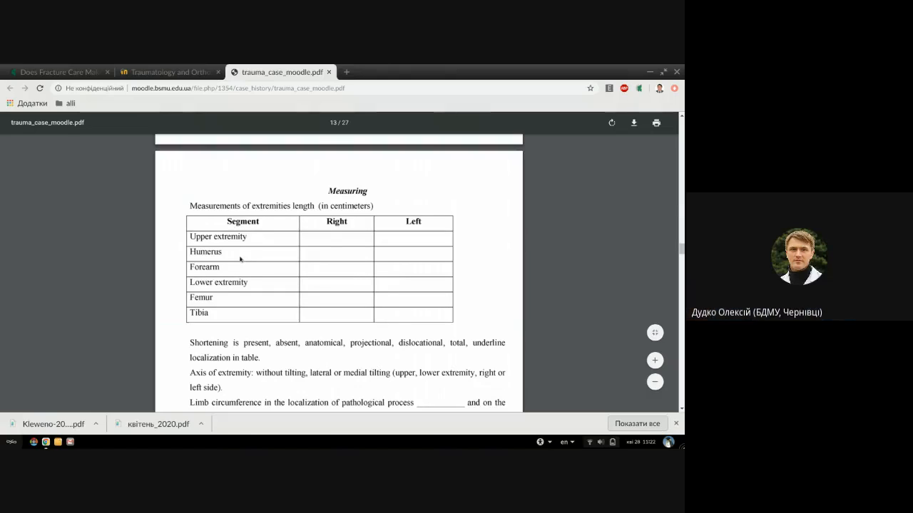
mouse_move(218, 297)
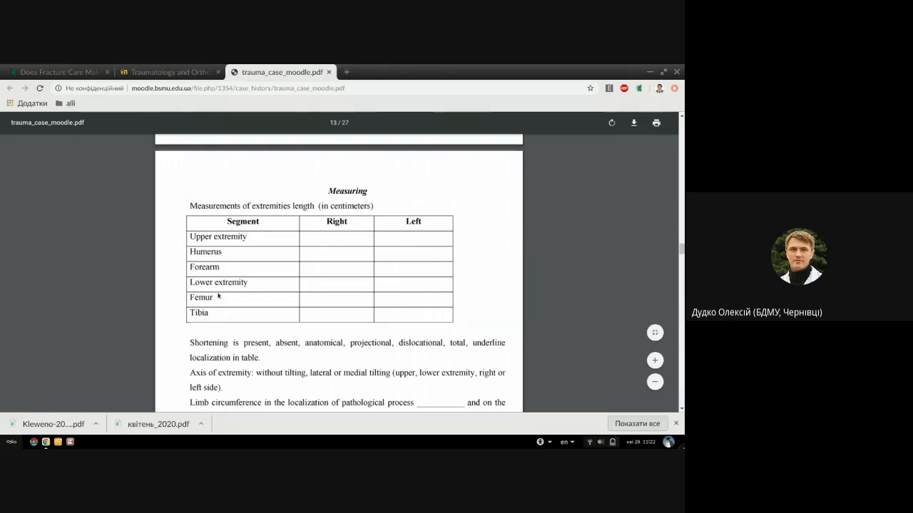
mouse_move(285, 237)
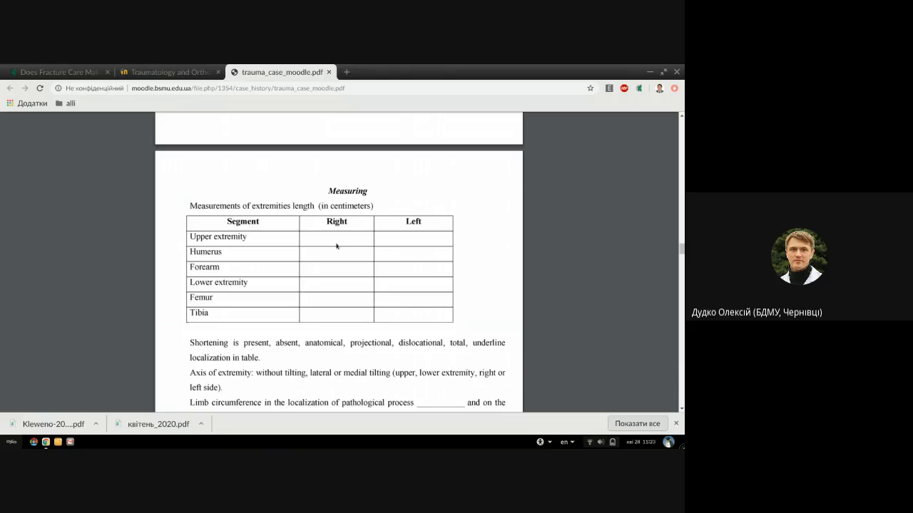
mouse_move(522, 266)
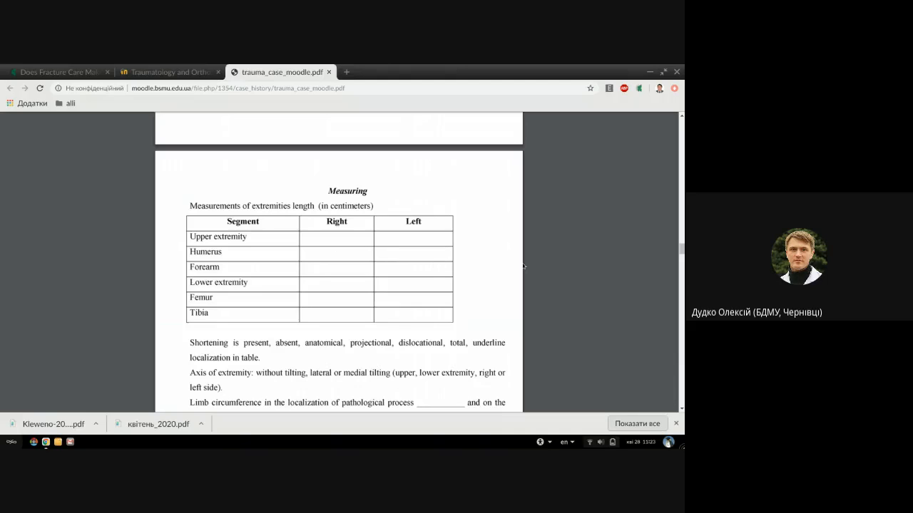
mouse_move(589, 293)
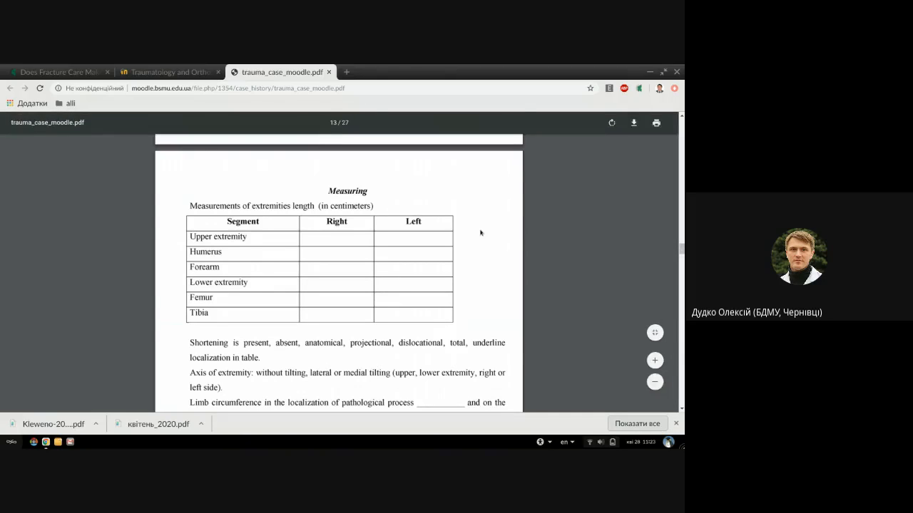
mouse_move(349, 272)
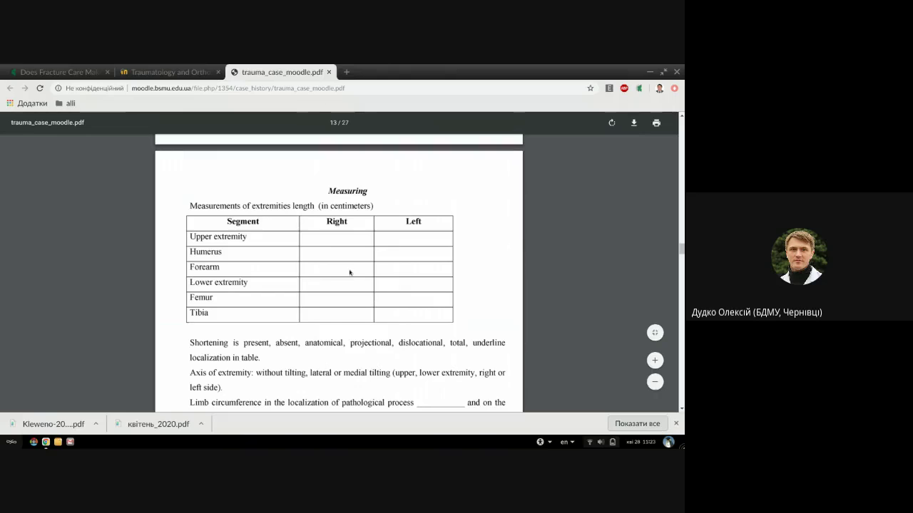
mouse_move(365, 319)
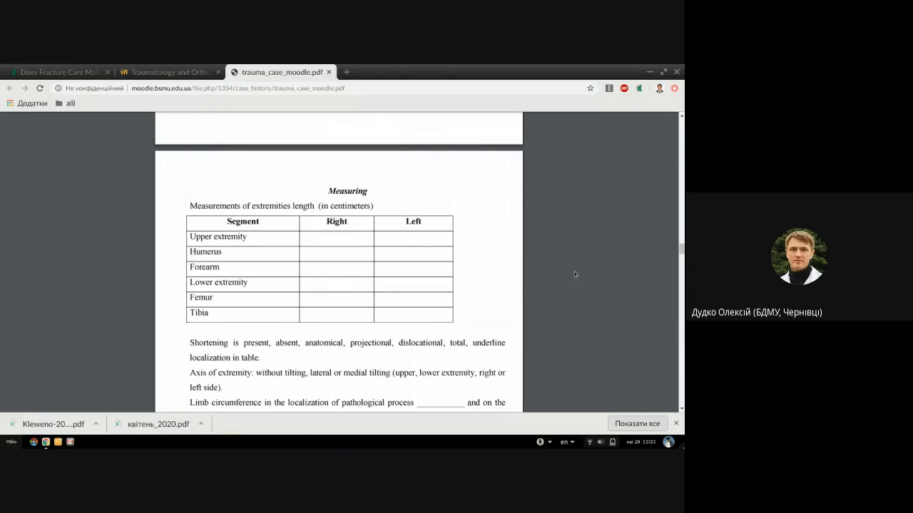
mouse_move(490, 297)
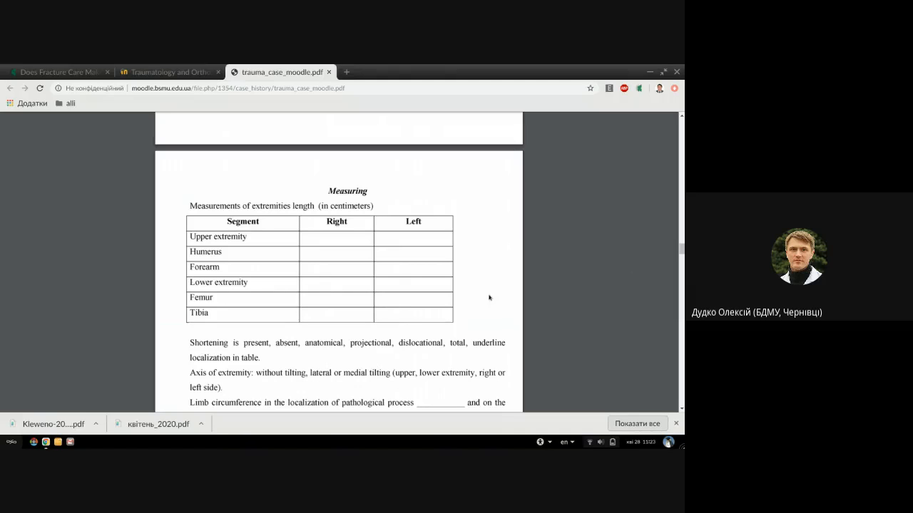
mouse_move(616, 259)
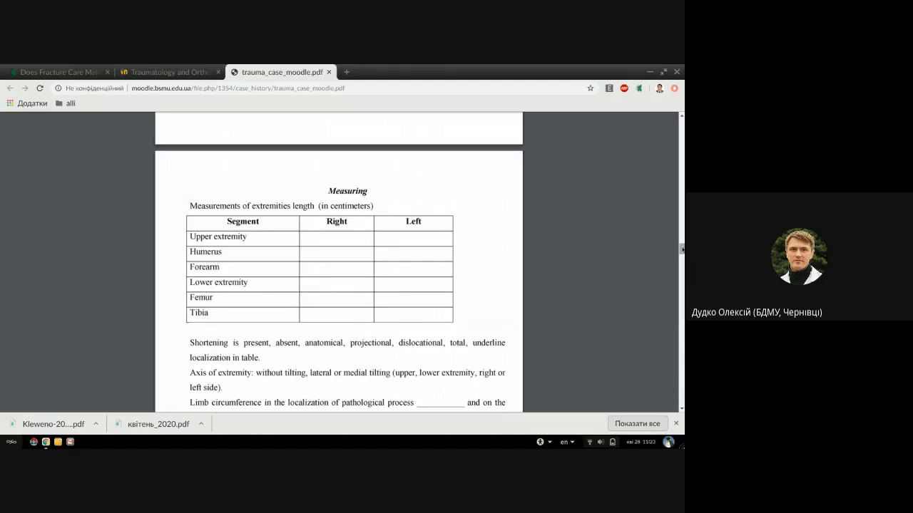
- Scroll to the joint Flexion/Extension/Adduction/Abduction table and section V, Local status
scroll(down, 3)
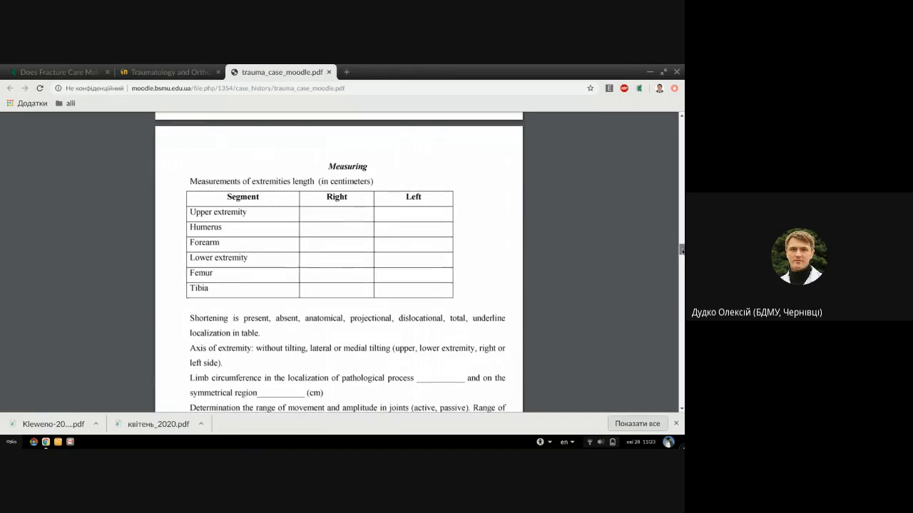
scroll(down, 3)
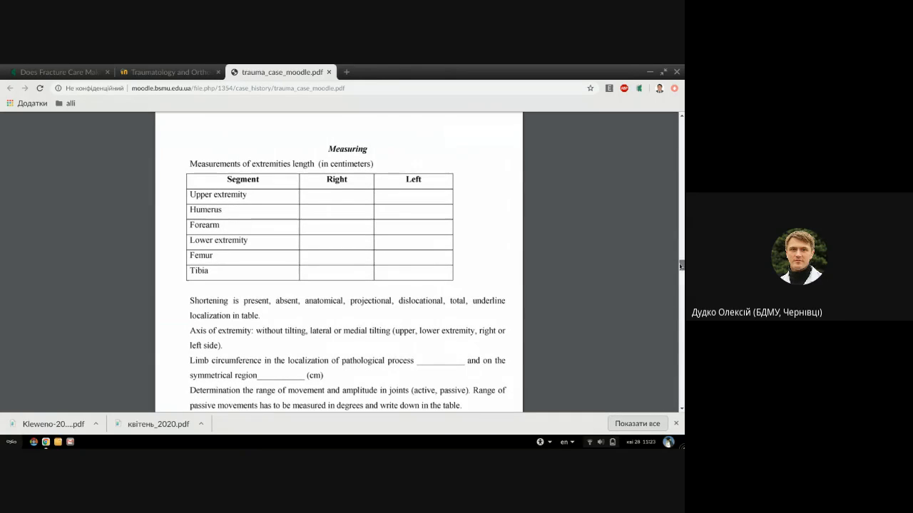
scroll(down, 3)
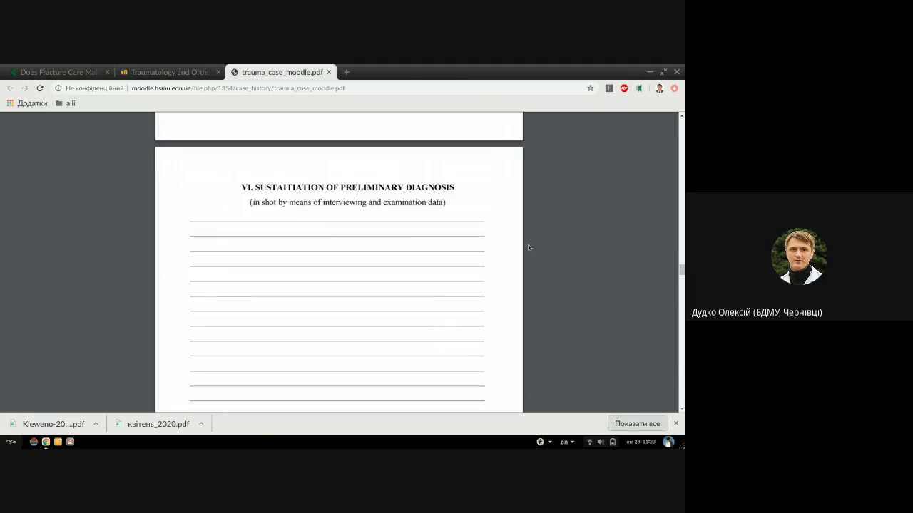
scroll(down, 3)
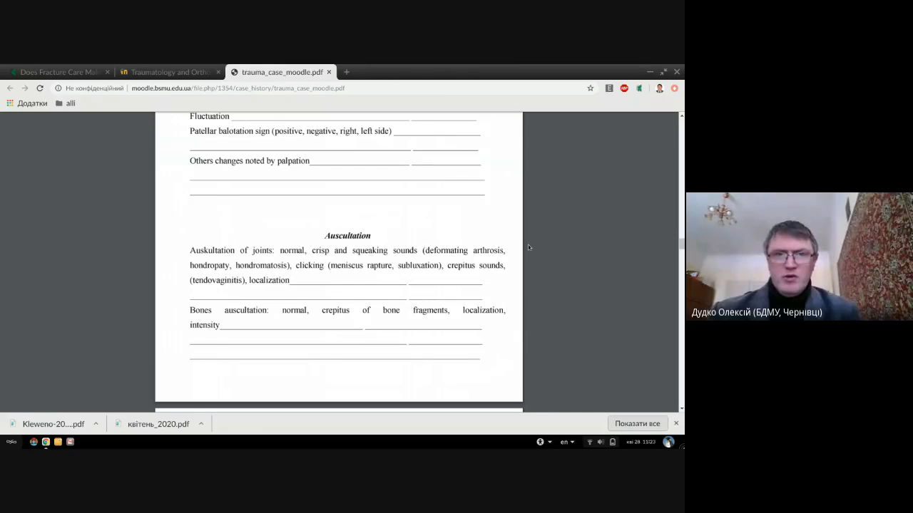
scroll(down, 3)
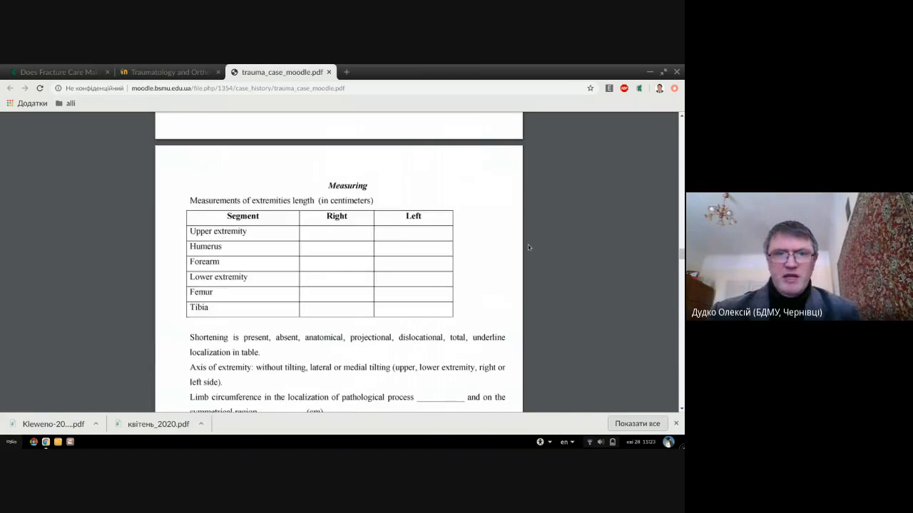
scroll(down, 3)
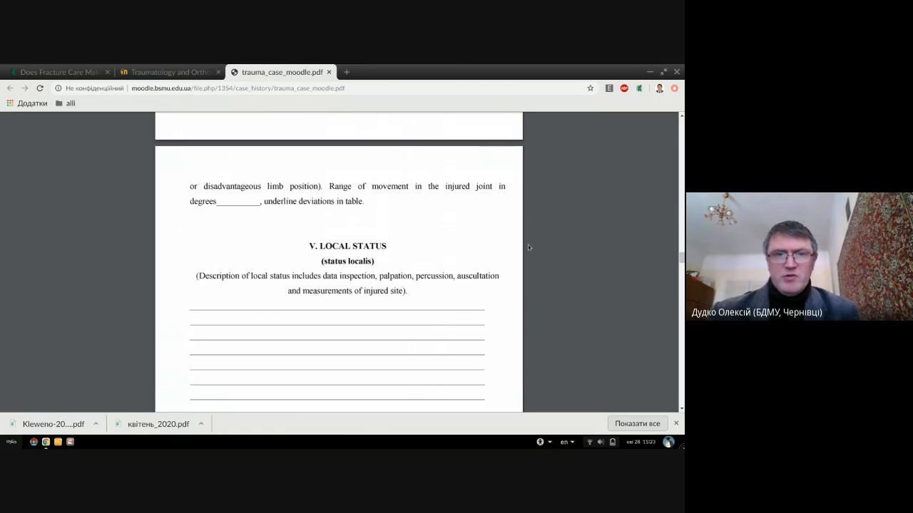
scroll(up, 3)
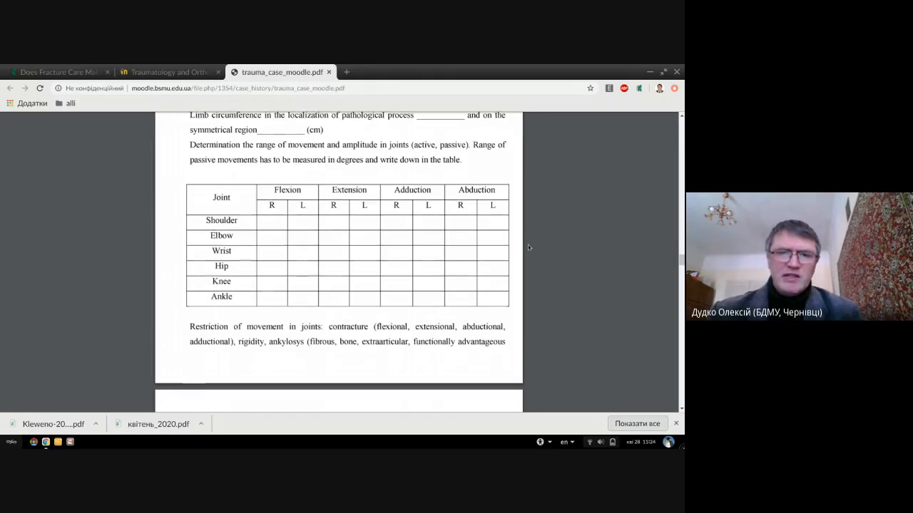
scroll(down, 3)
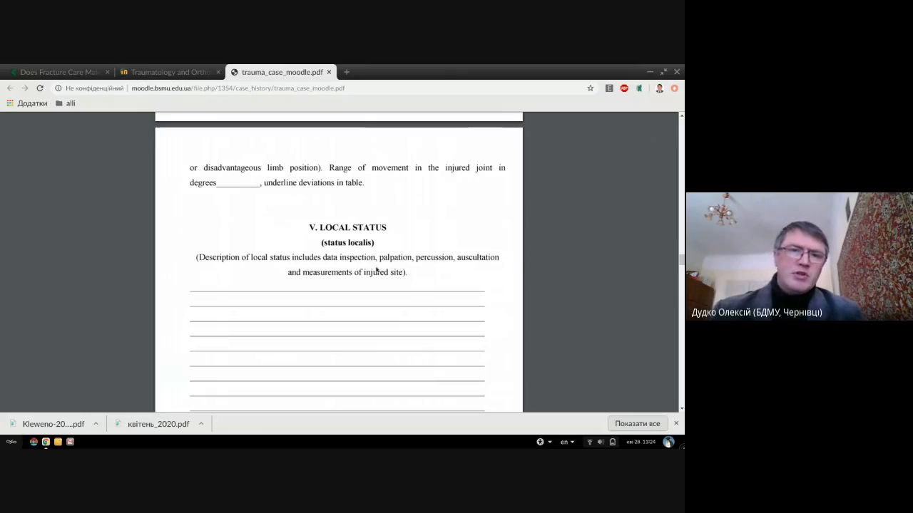
mouse_move(391, 221)
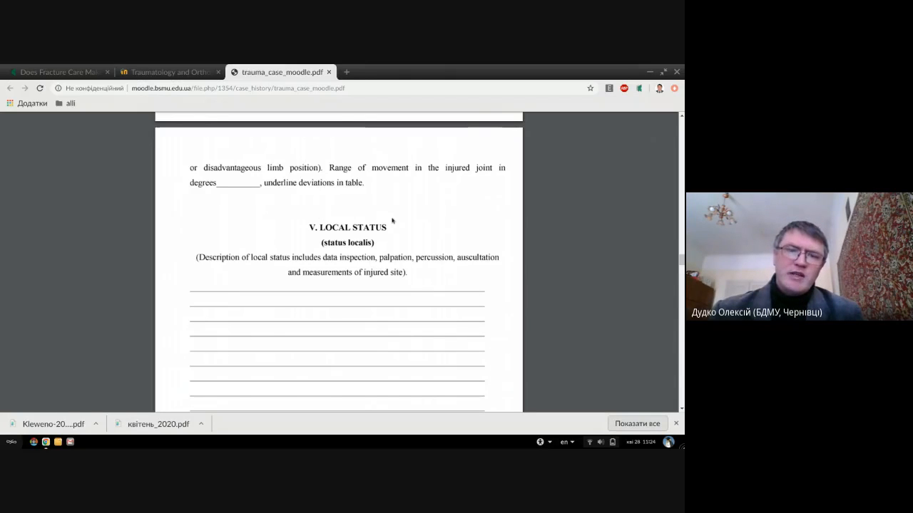
mouse_move(467, 222)
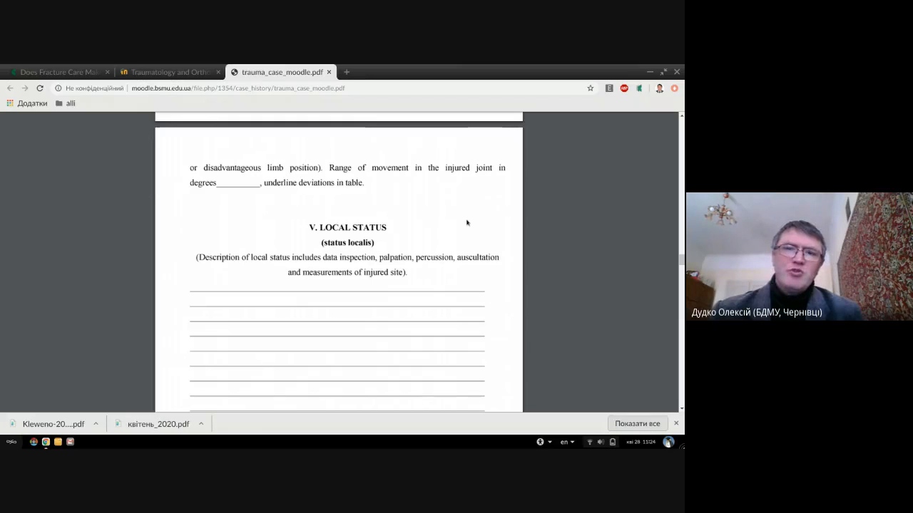
mouse_move(388, 247)
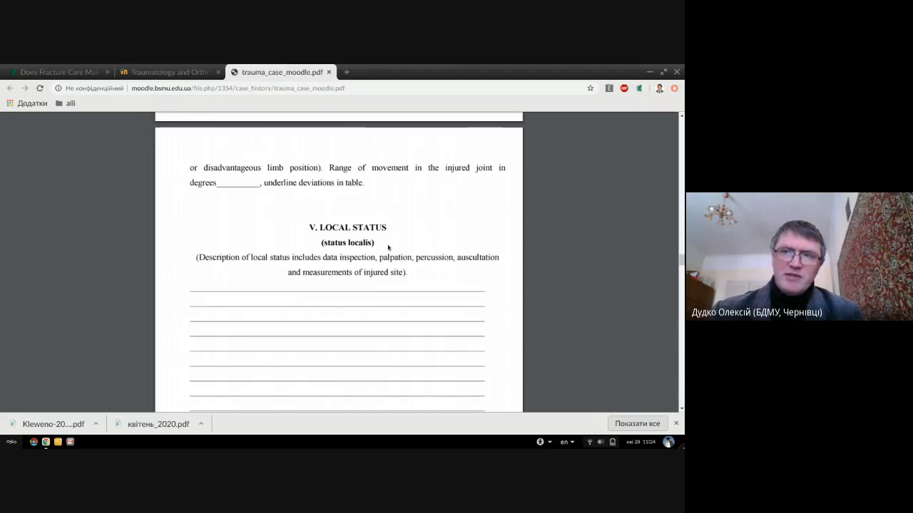
mouse_move(525, 242)
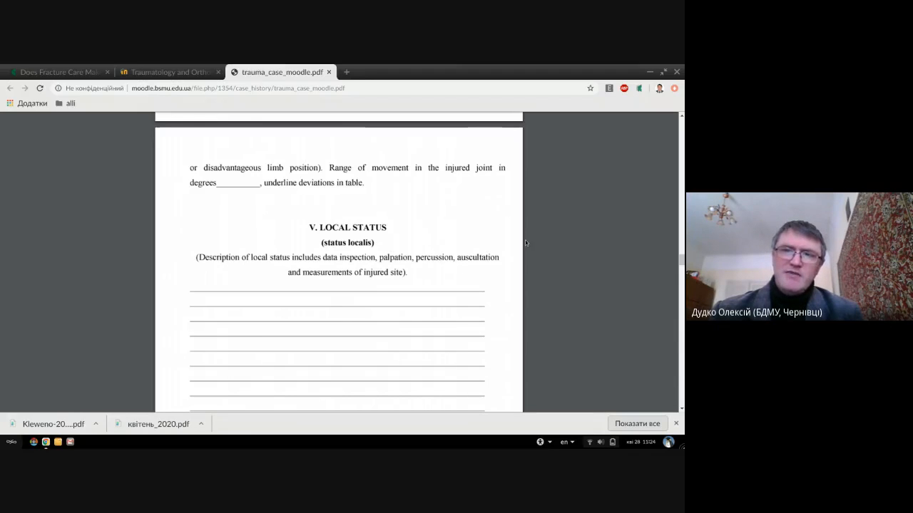
mouse_move(560, 255)
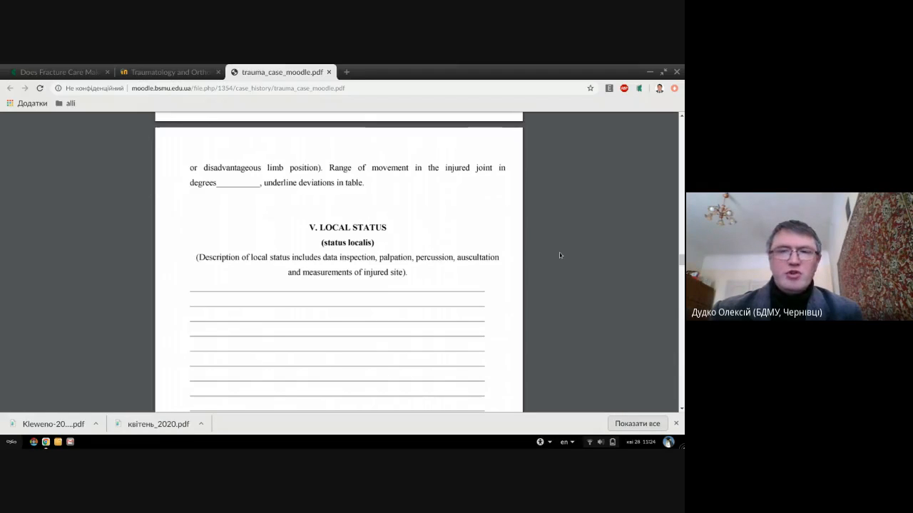
mouse_move(452, 287)
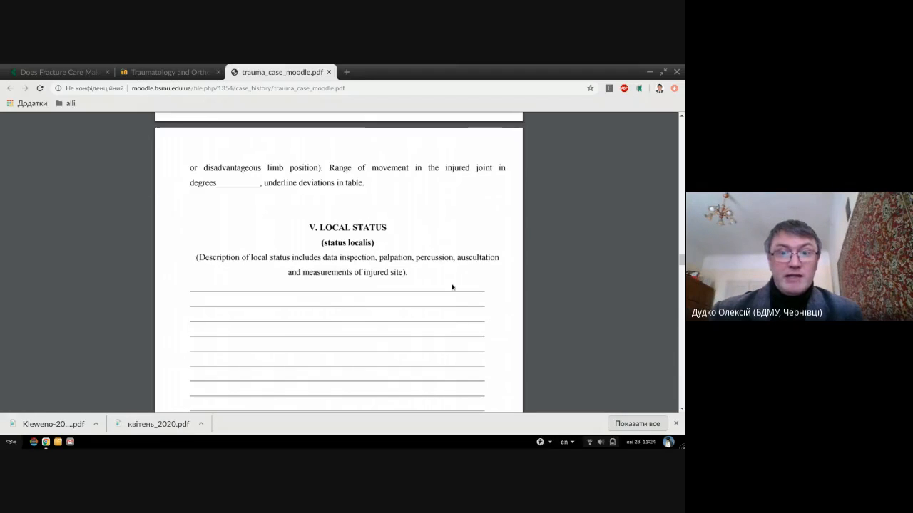
mouse_move(492, 294)
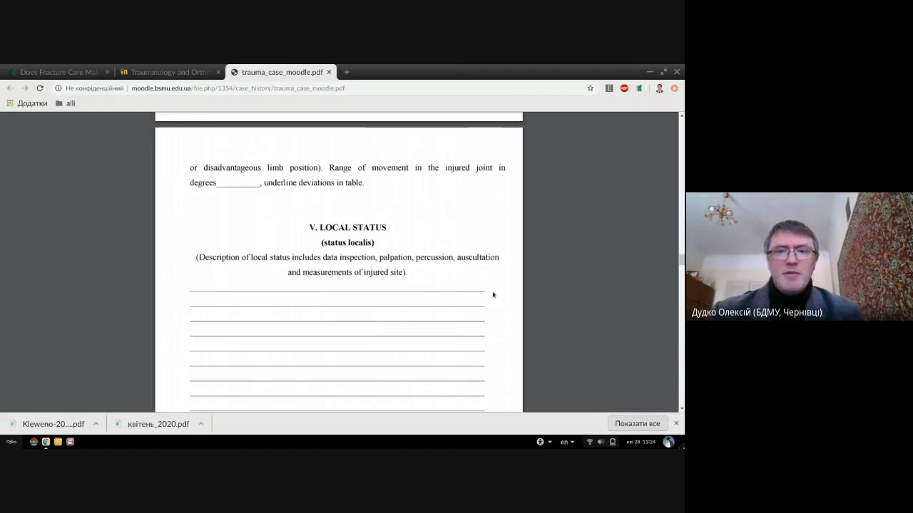
mouse_move(506, 301)
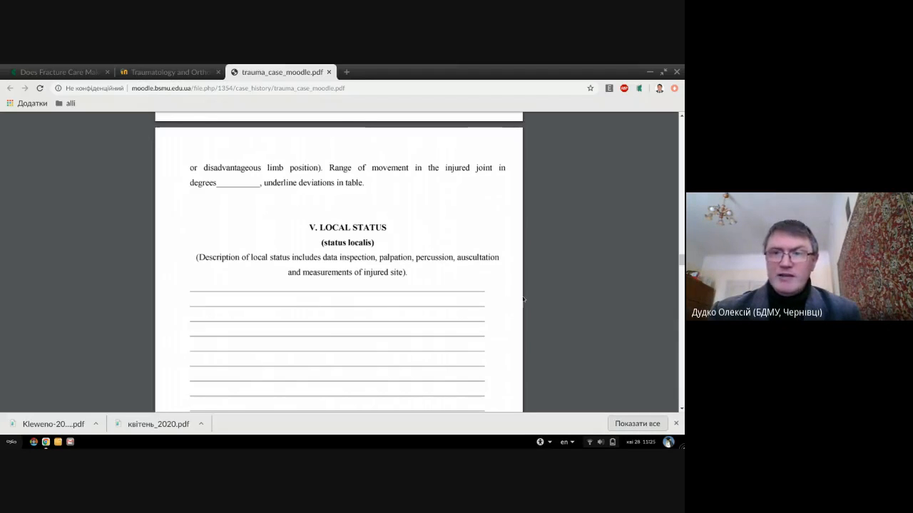
mouse_move(581, 286)
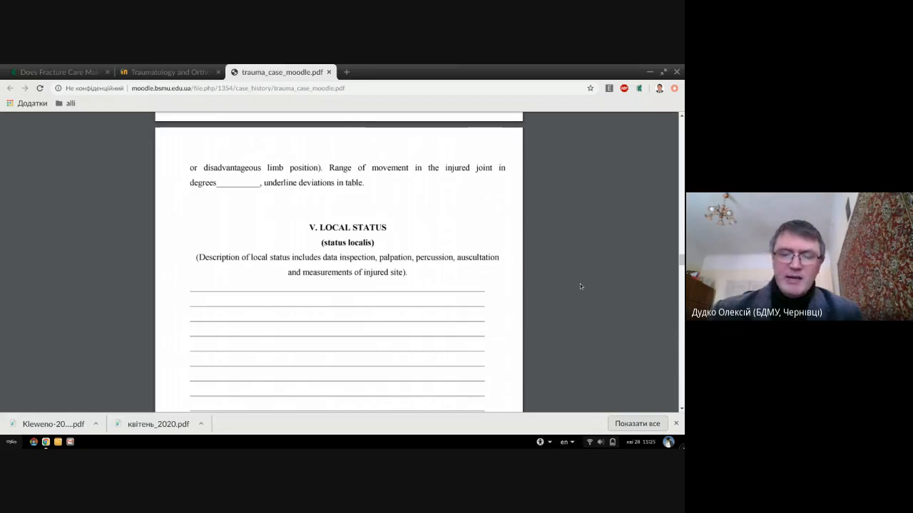
- Scroll past the section VI Diagnosis lines to section VII's blood analysis table
scroll(up, 3)
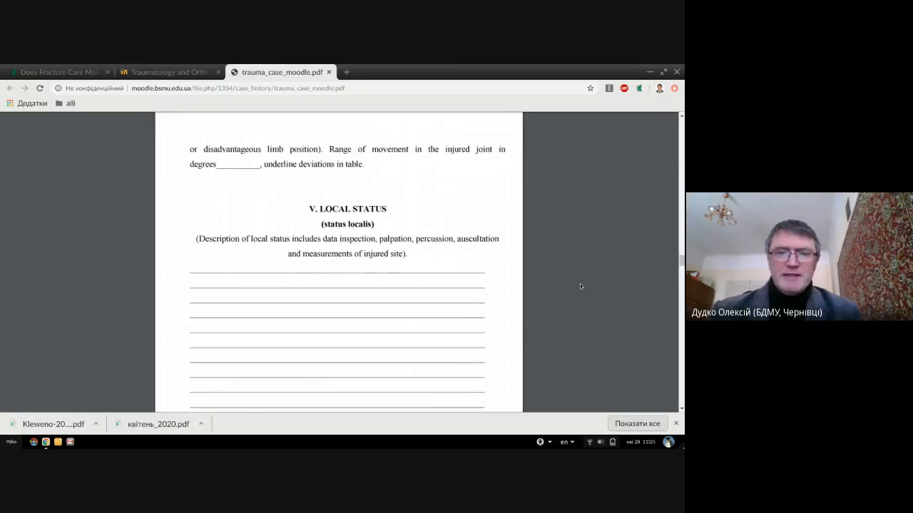
scroll(down, 3)
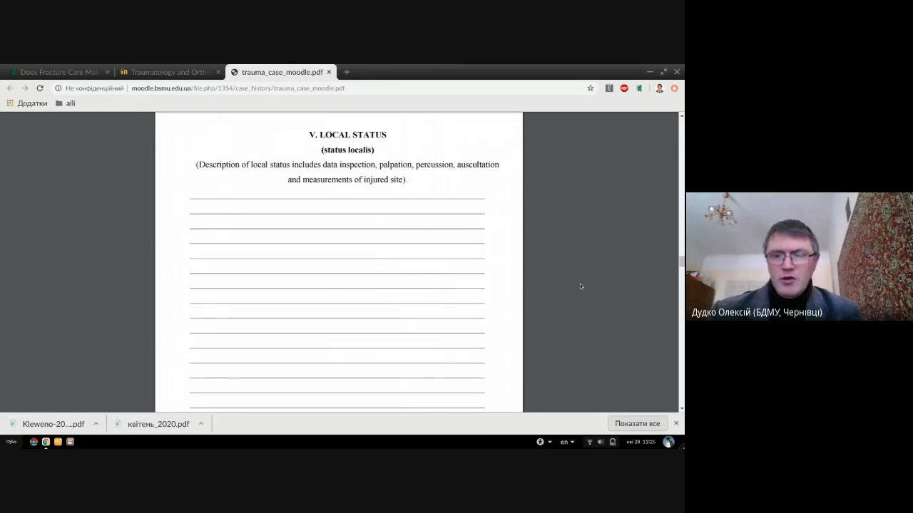
scroll(down, 3)
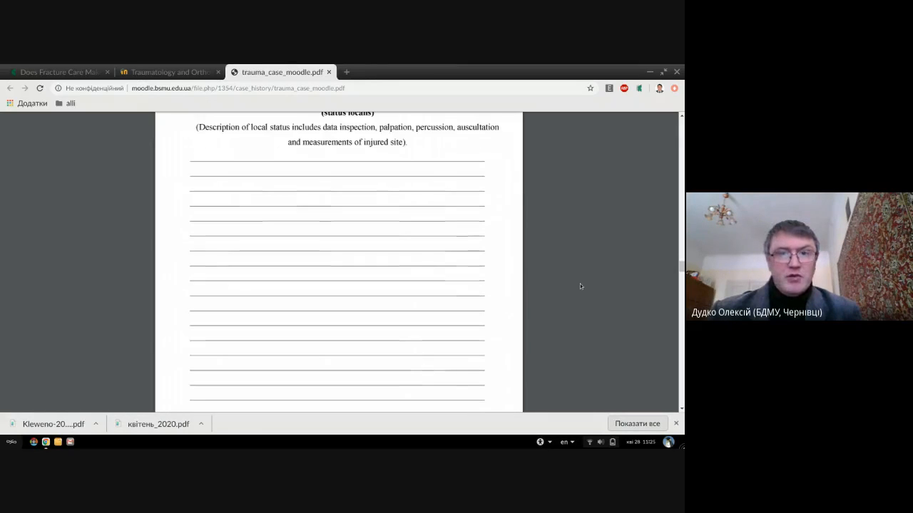
scroll(down, 3)
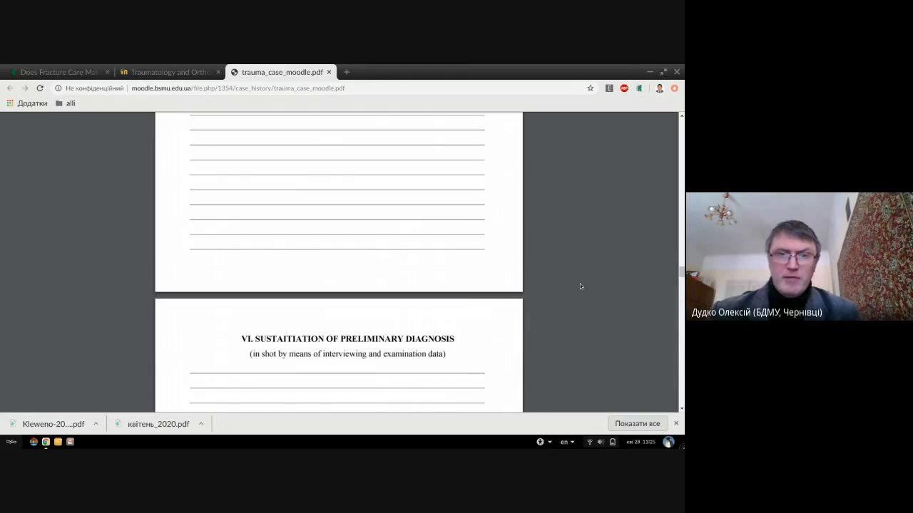
scroll(down, 3)
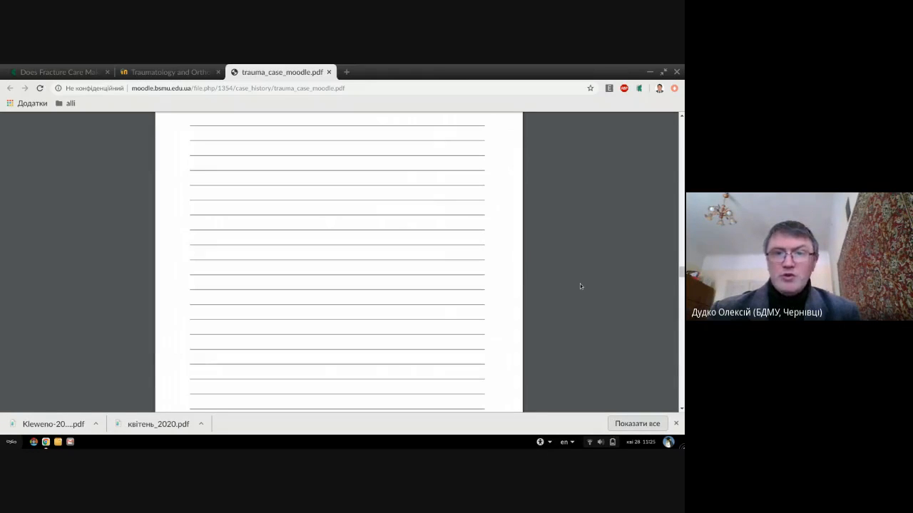
scroll(down, 3)
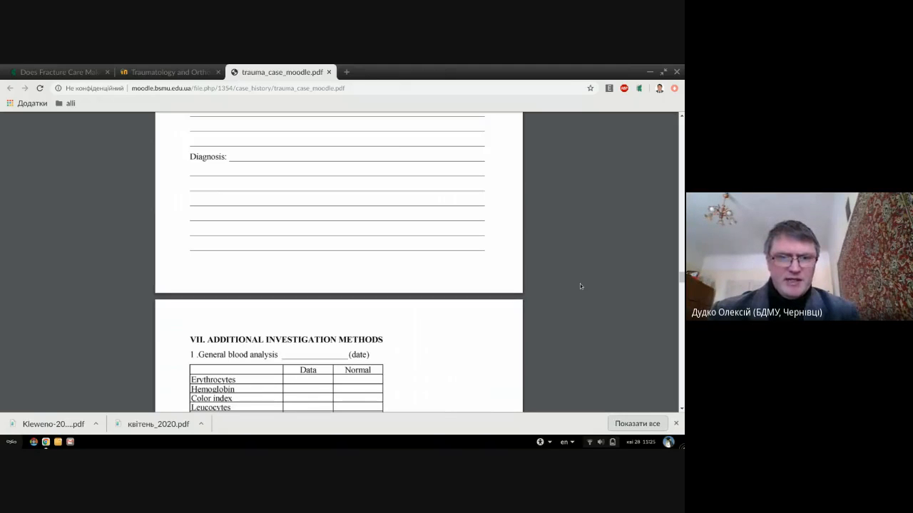
- Scroll past the urine analysis table and X-ray lines to 'Consultation of other specialists'
scroll(down, 3)
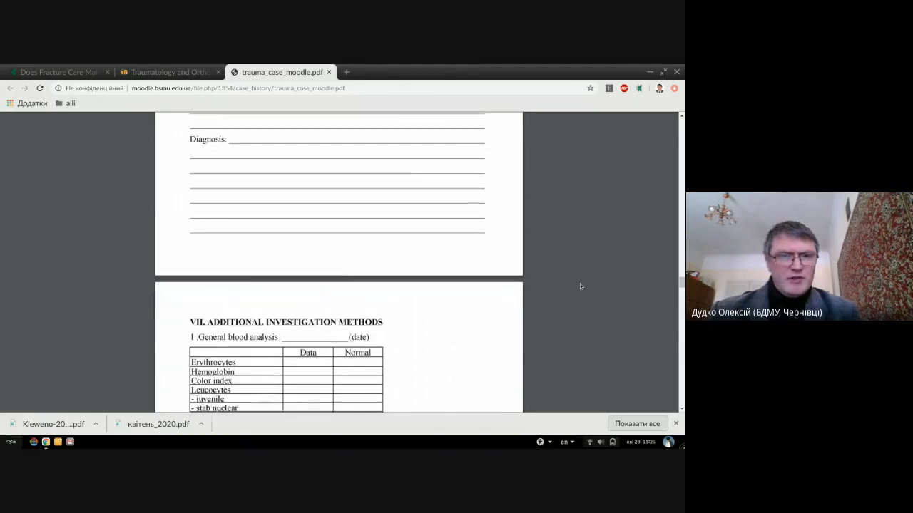
scroll(down, 3)
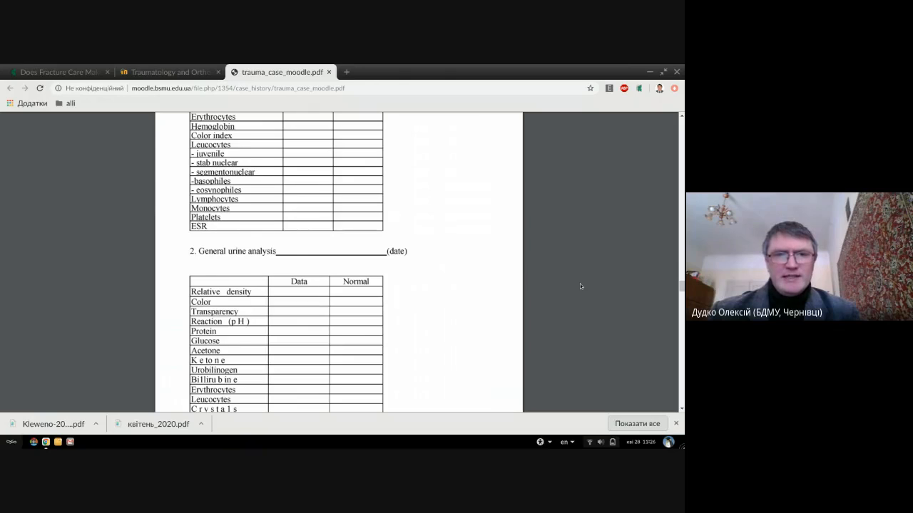
scroll(down, 3)
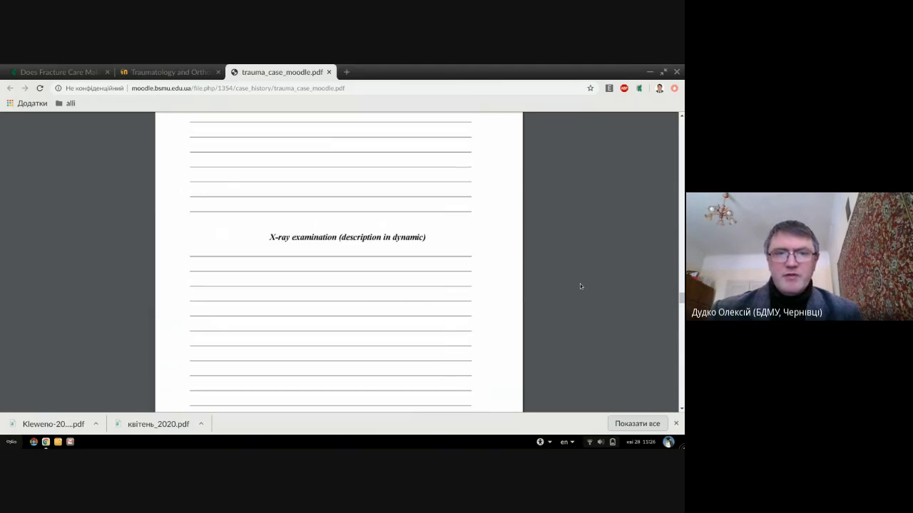
scroll(down, 3)
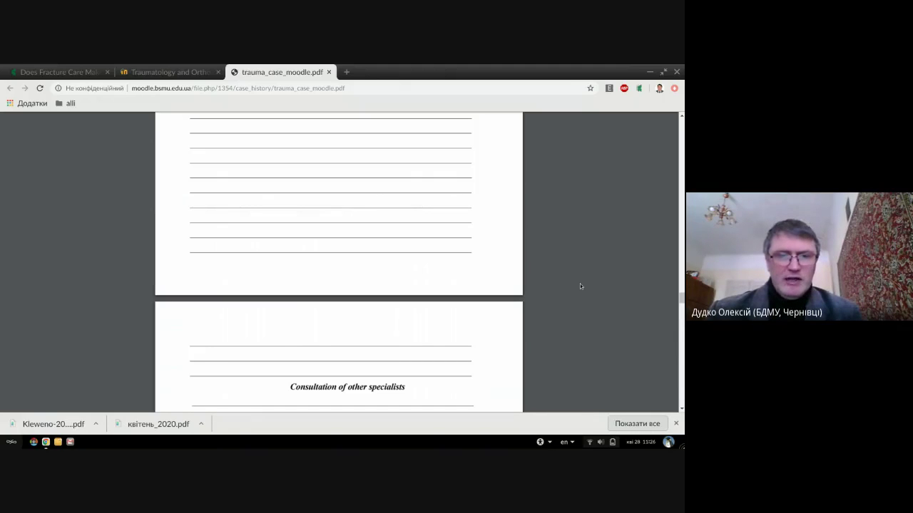
scroll(down, 3)
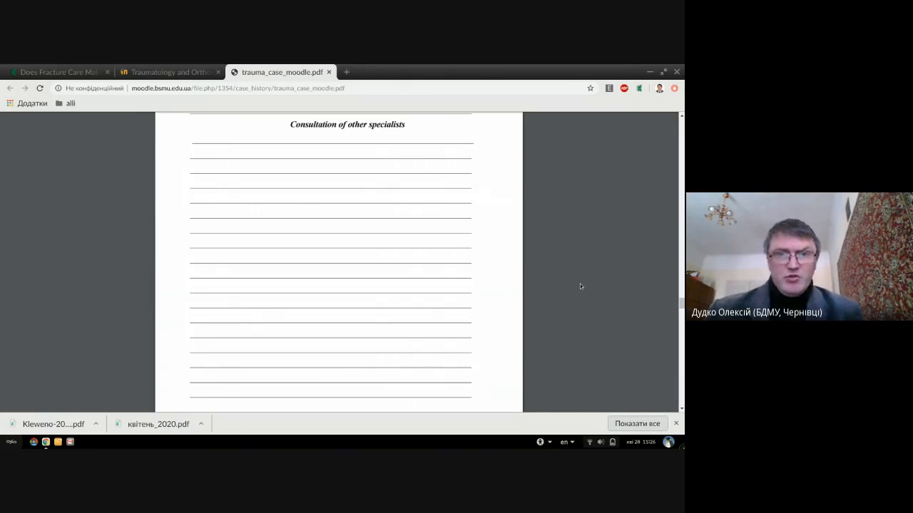
- Scroll past differentiation diagnostics and diagnosis substantiation to section X, Patient treatment
scroll(down, 3)
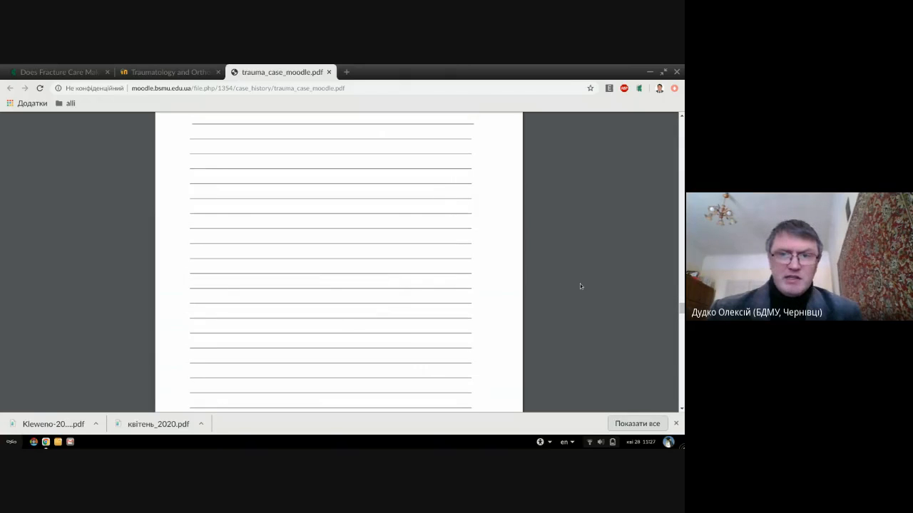
scroll(down, 3)
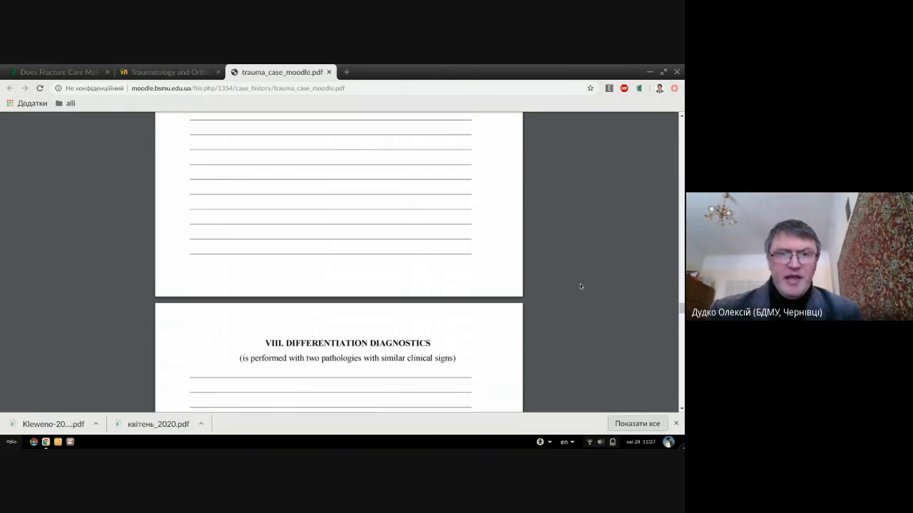
scroll(down, 3)
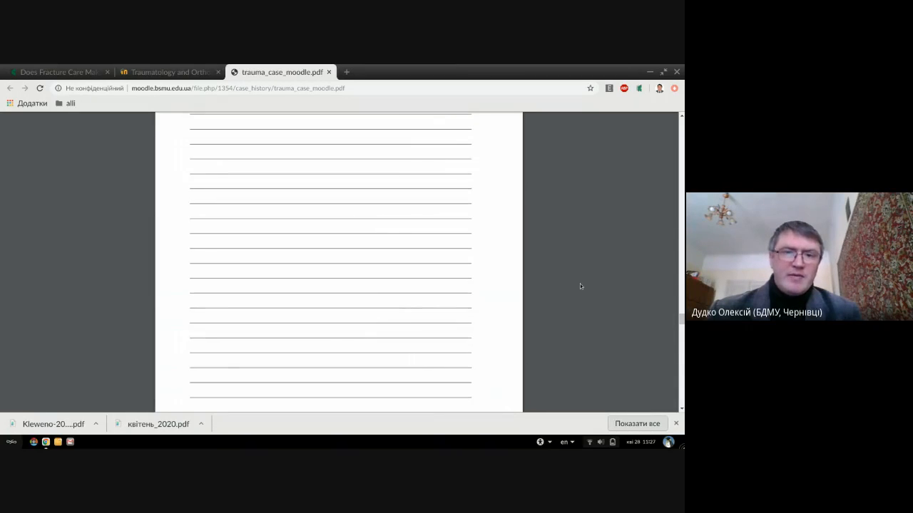
scroll(down, 3)
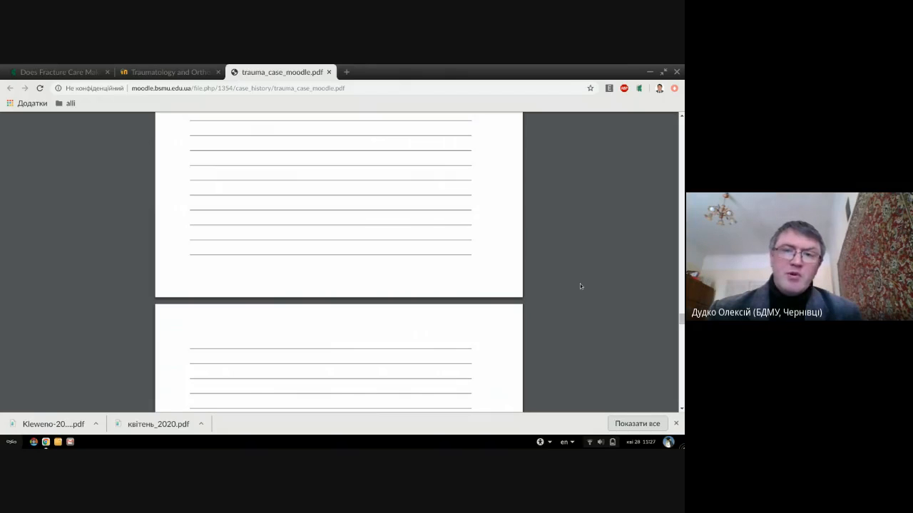
scroll(down, 3)
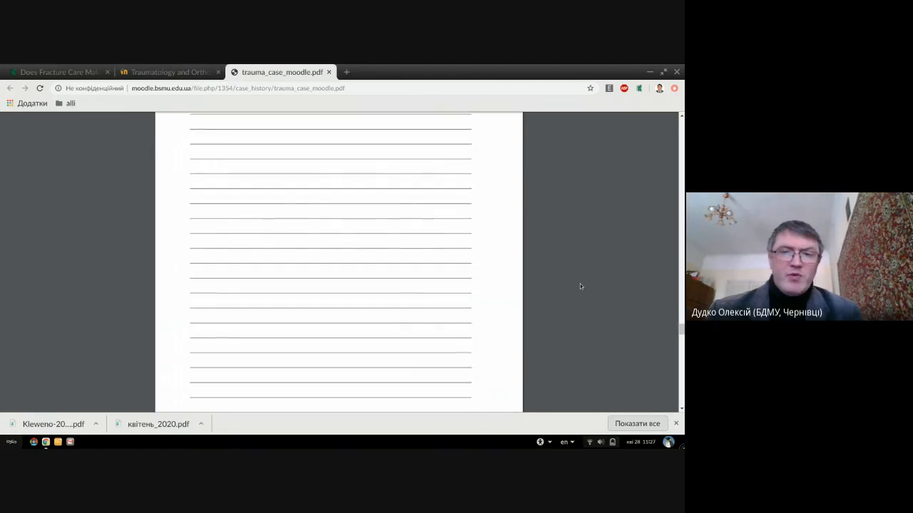
scroll(down, 3)
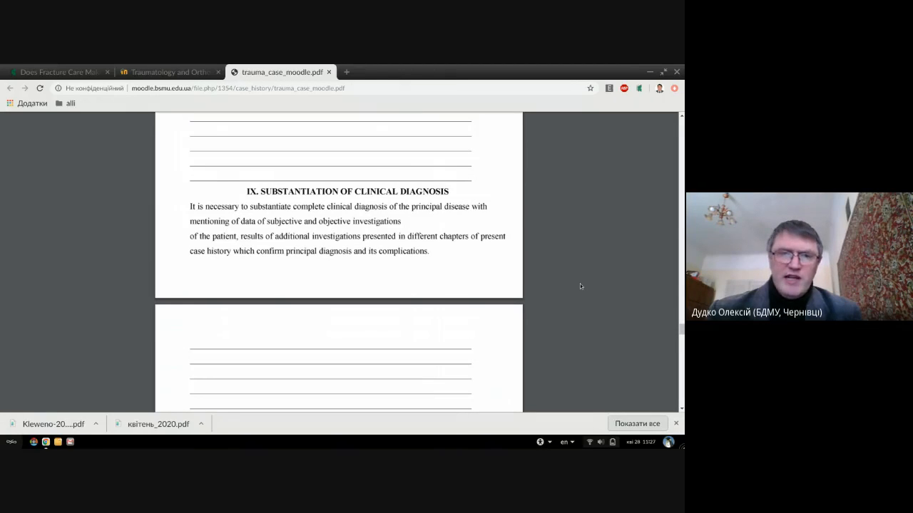
scroll(down, 3)
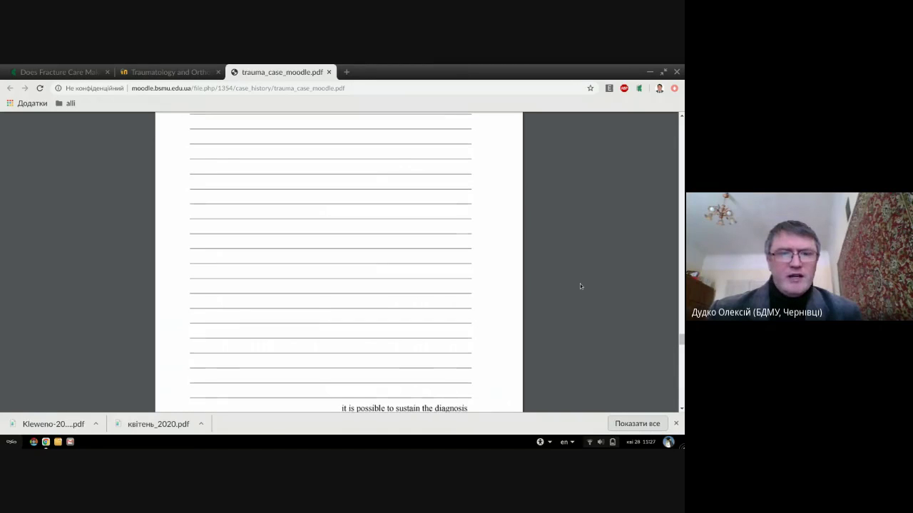
scroll(down, 3)
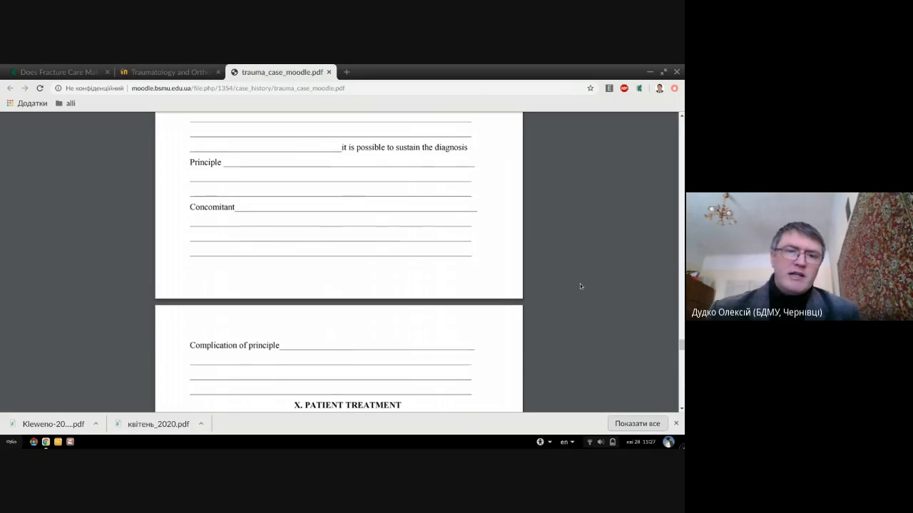
- Scroll past the medication table and operative treatment lines to the Operation protocol
scroll(down, 3)
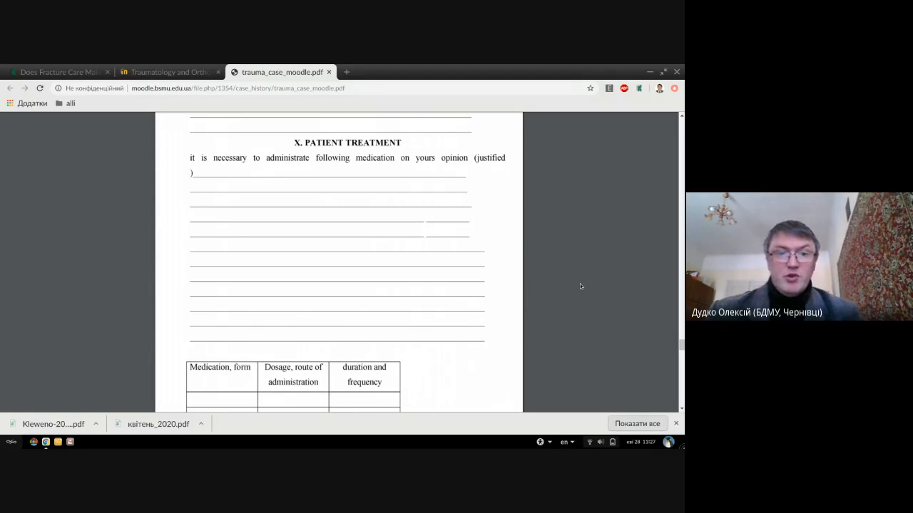
mouse_move(273, 400)
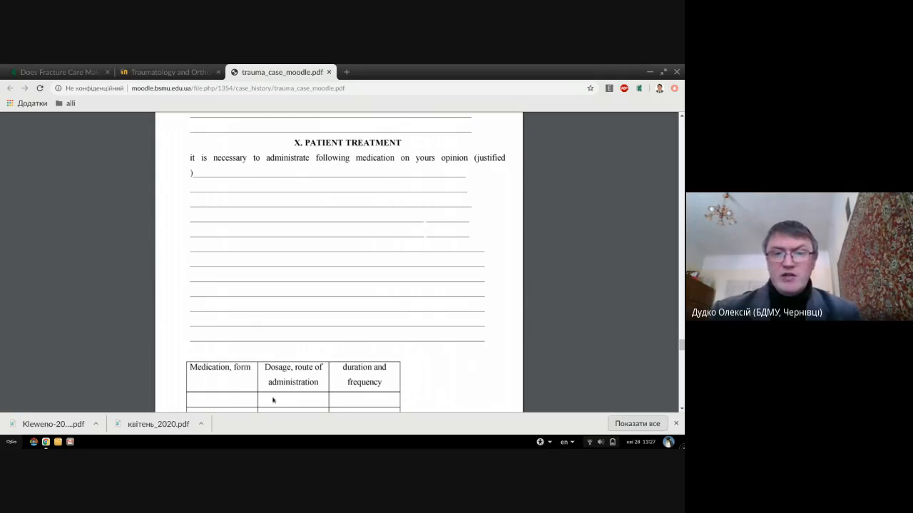
mouse_move(431, 378)
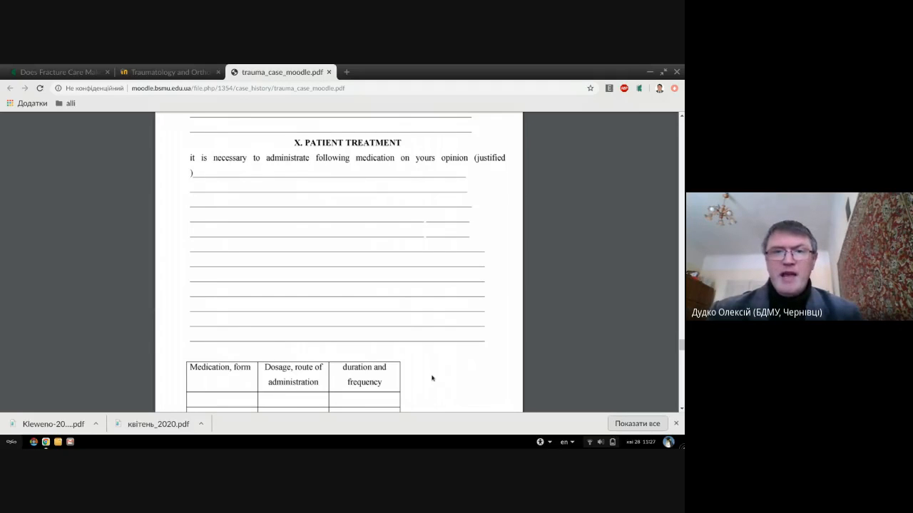
scroll(down, 3)
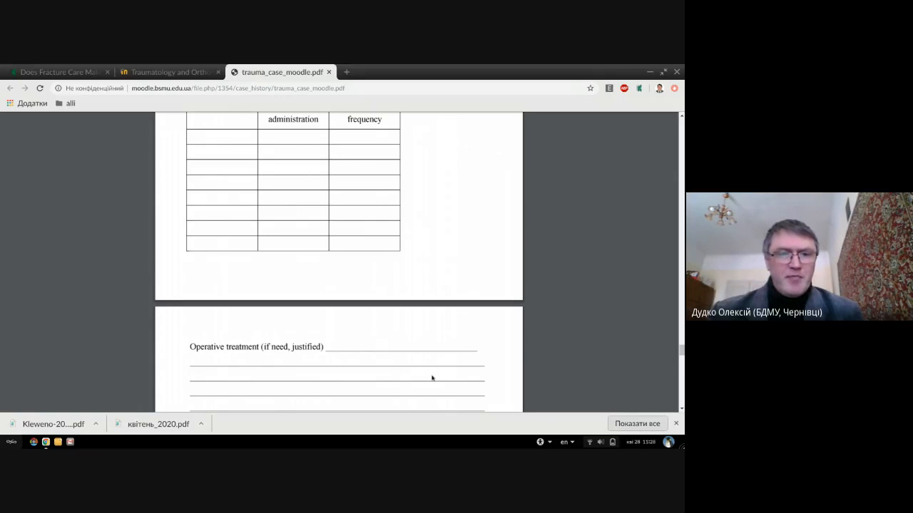
scroll(down, 3)
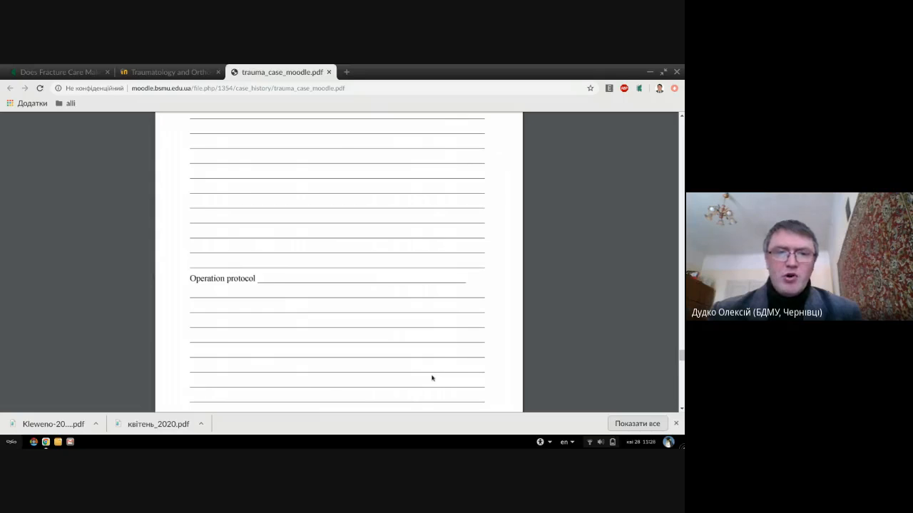
- Scroll through XI Prognosis and XII Epicrisis to XIII List of Used Literature
scroll(down, 3)
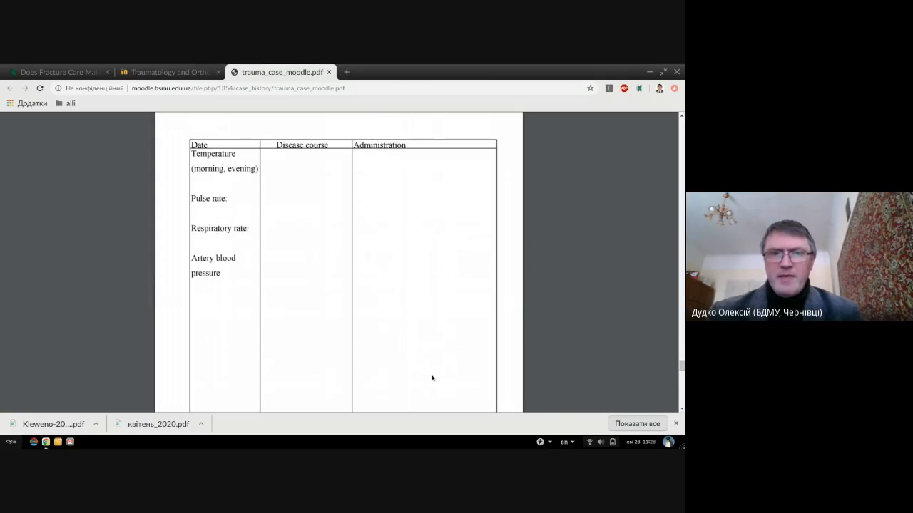
scroll(up, 3)
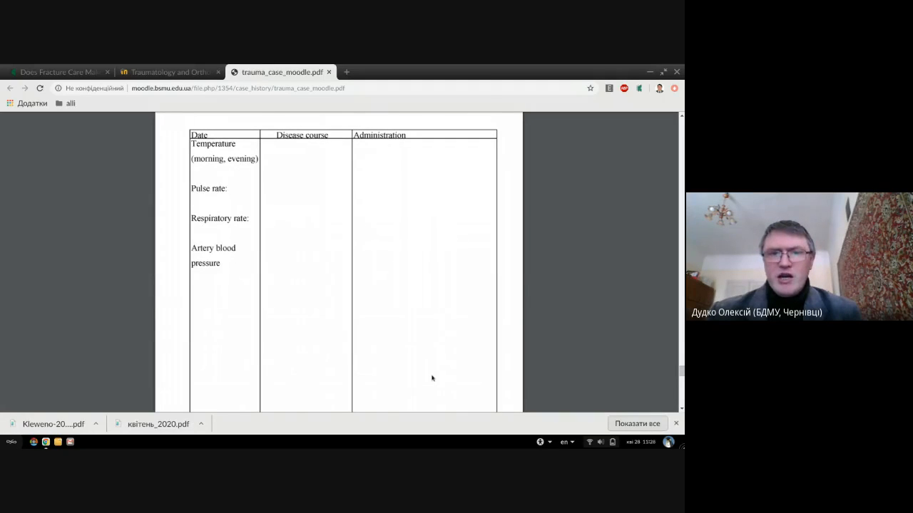
scroll(up, 3)
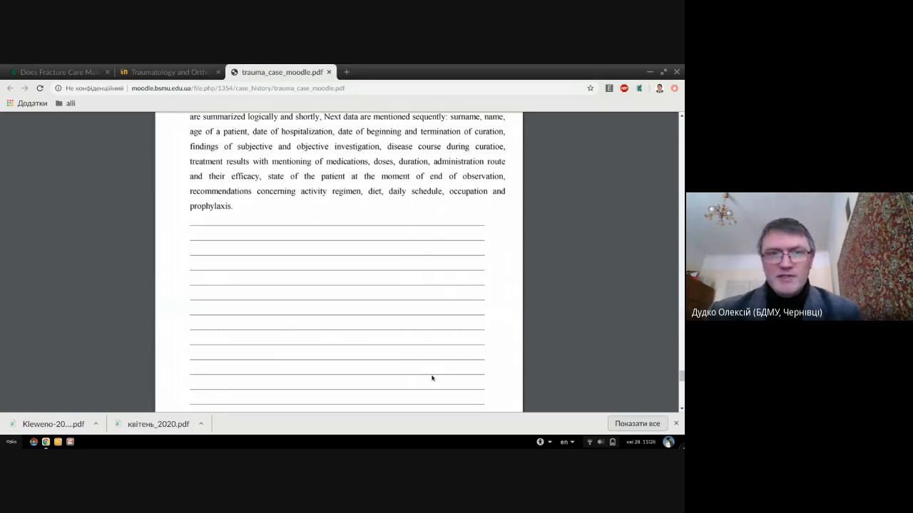
scroll(up, 3)
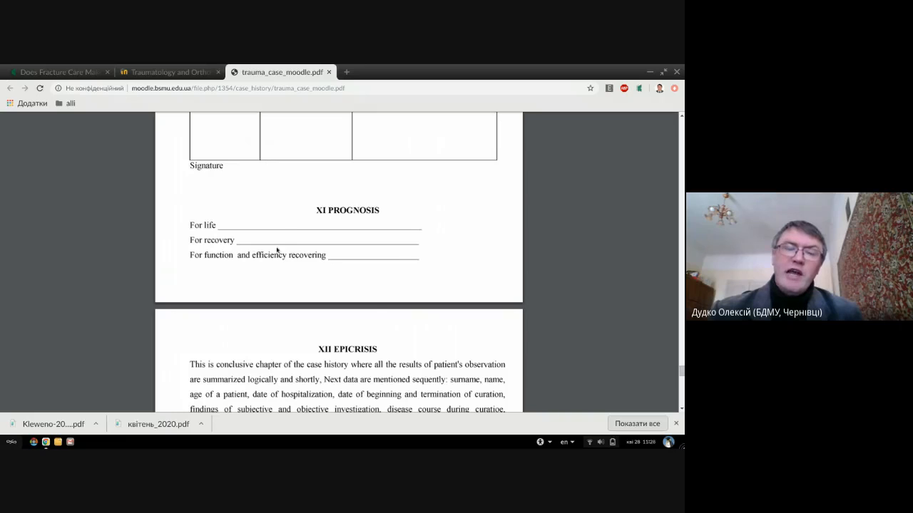
mouse_move(323, 274)
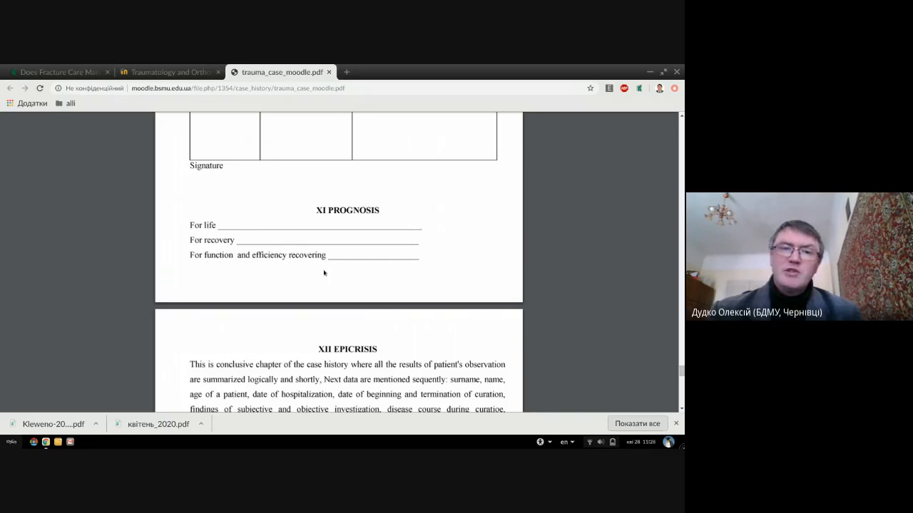
scroll(down, 3)
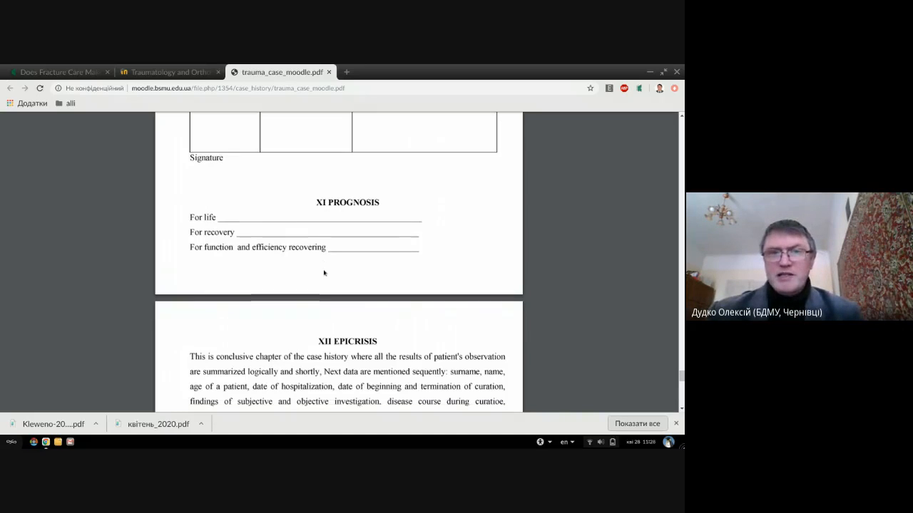
scroll(down, 3)
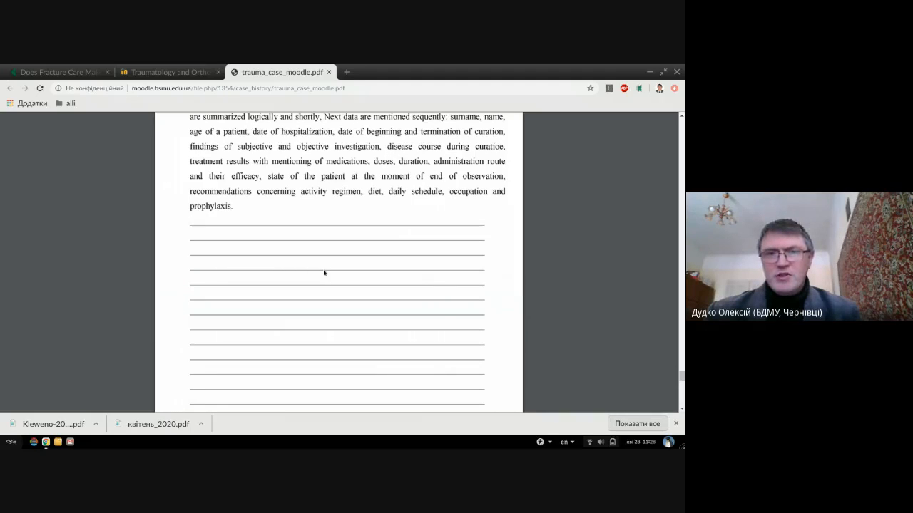
scroll(down, 3)
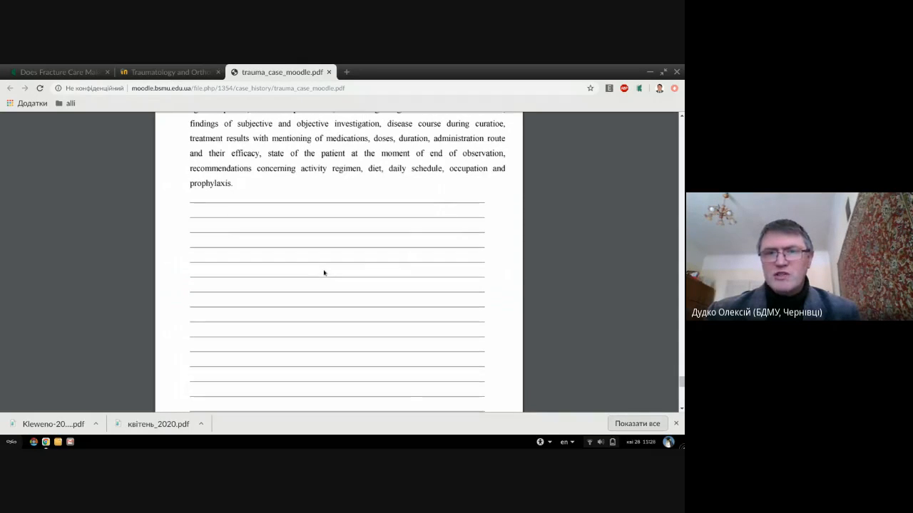
scroll(down, 3)
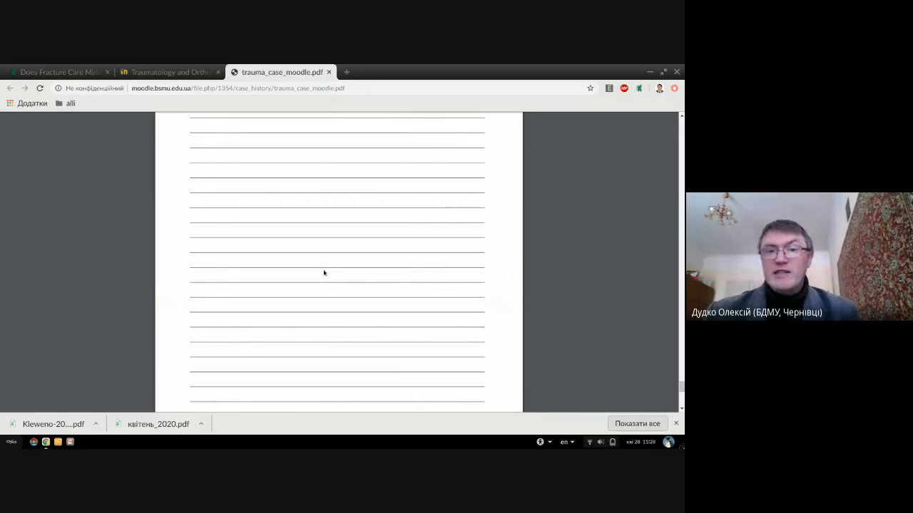
scroll(down, 3)
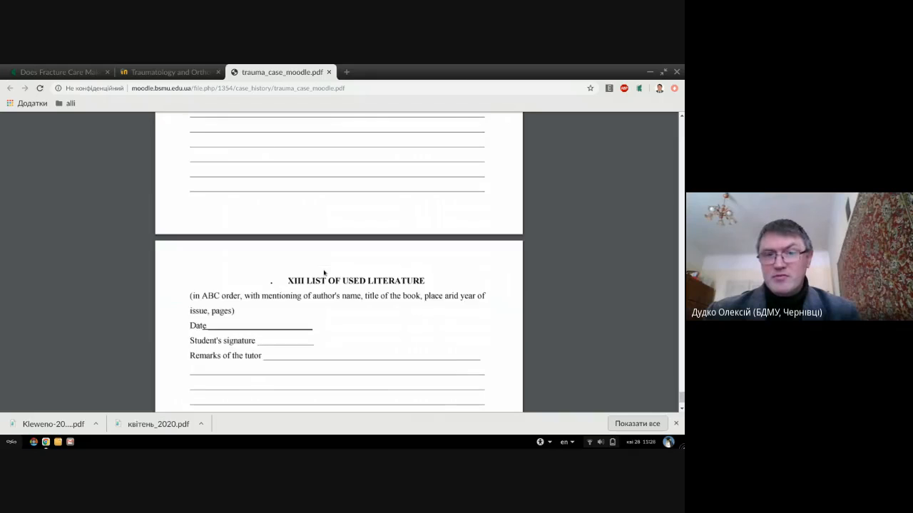
- Scroll to the final page showing tutor remarks, Grade and Tutor's signature lines
scroll(down, 3)
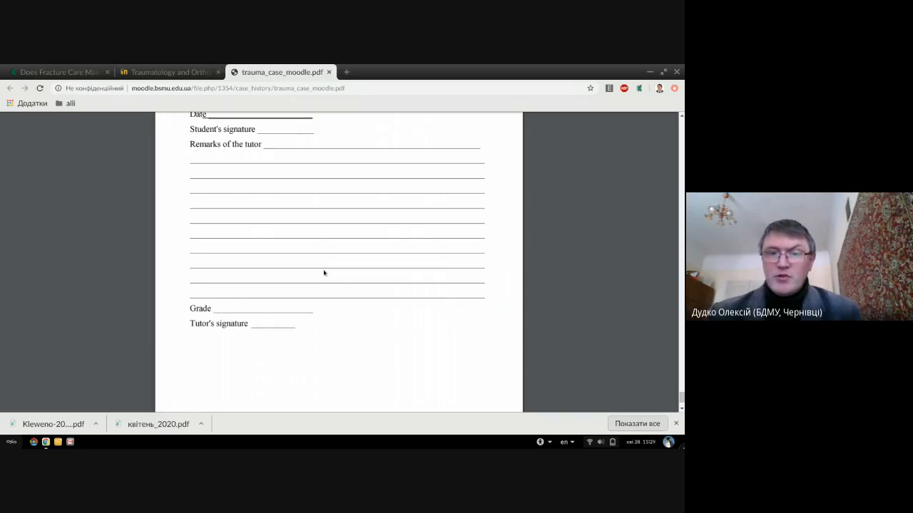
mouse_move(242, 239)
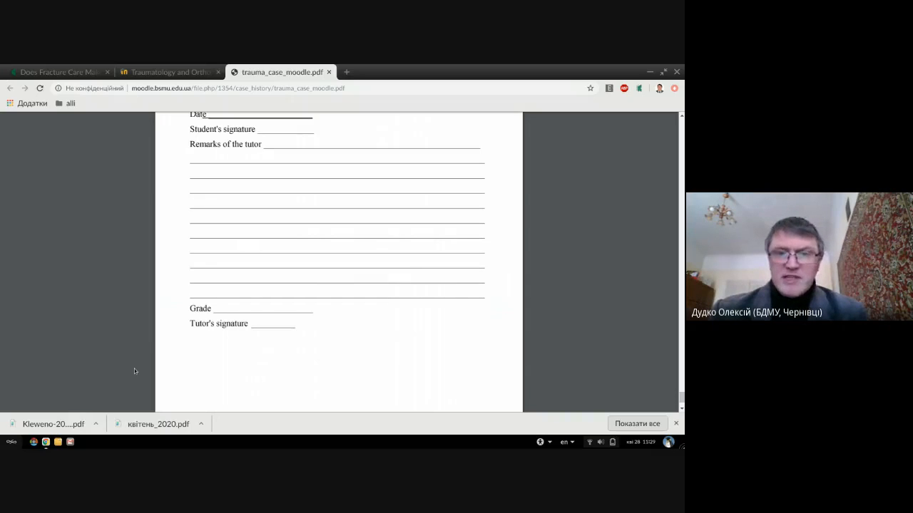
mouse_move(205, 349)
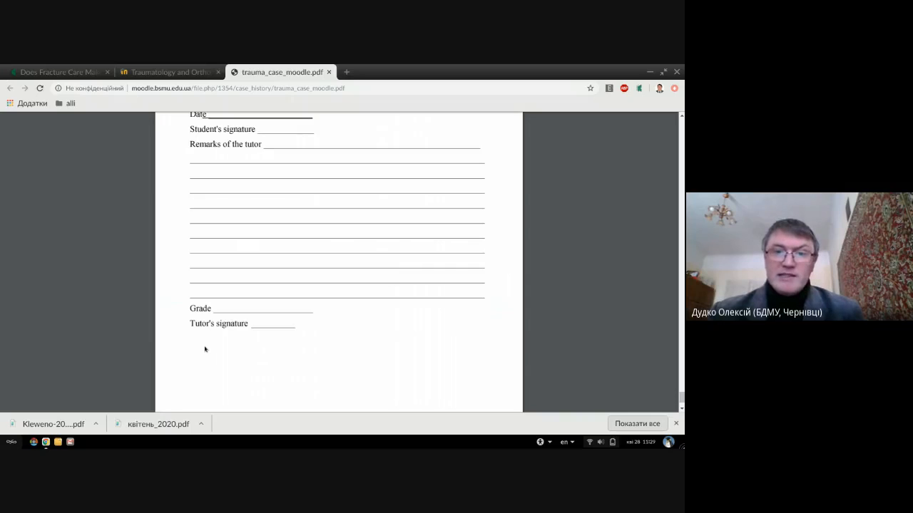
mouse_move(292, 323)
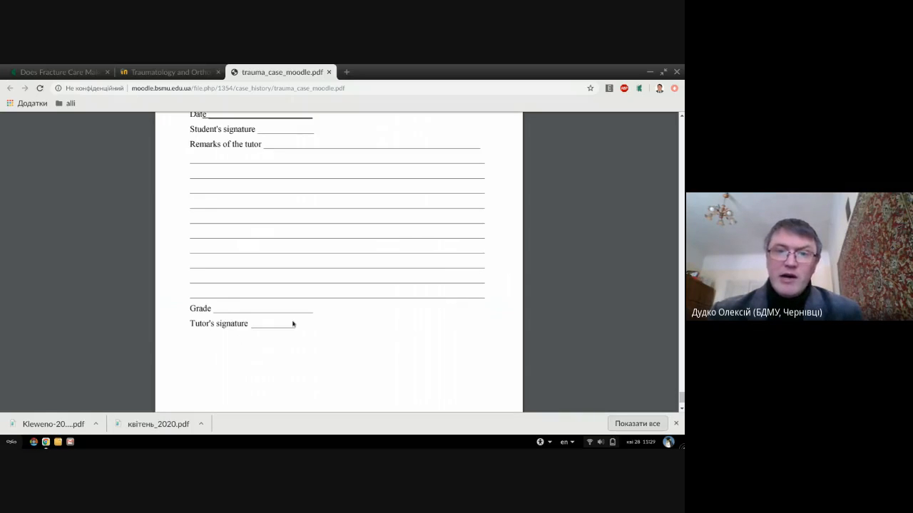
mouse_move(366, 313)
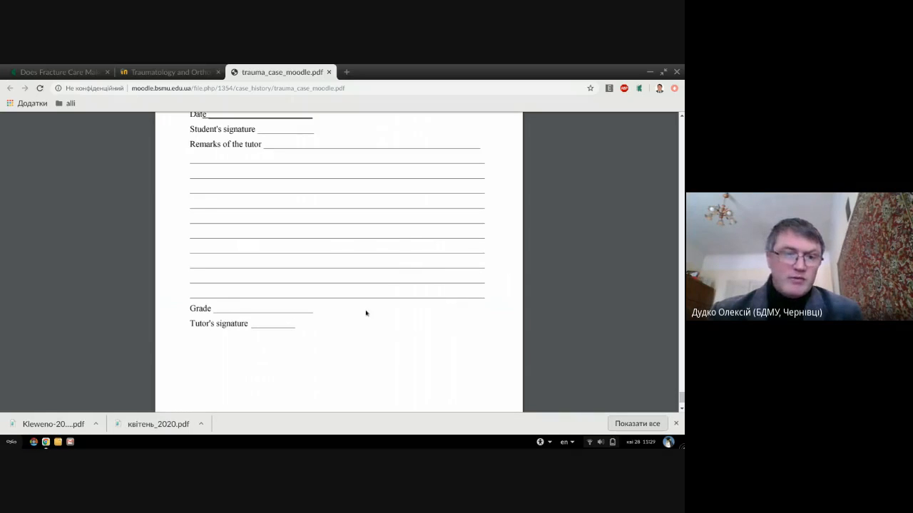